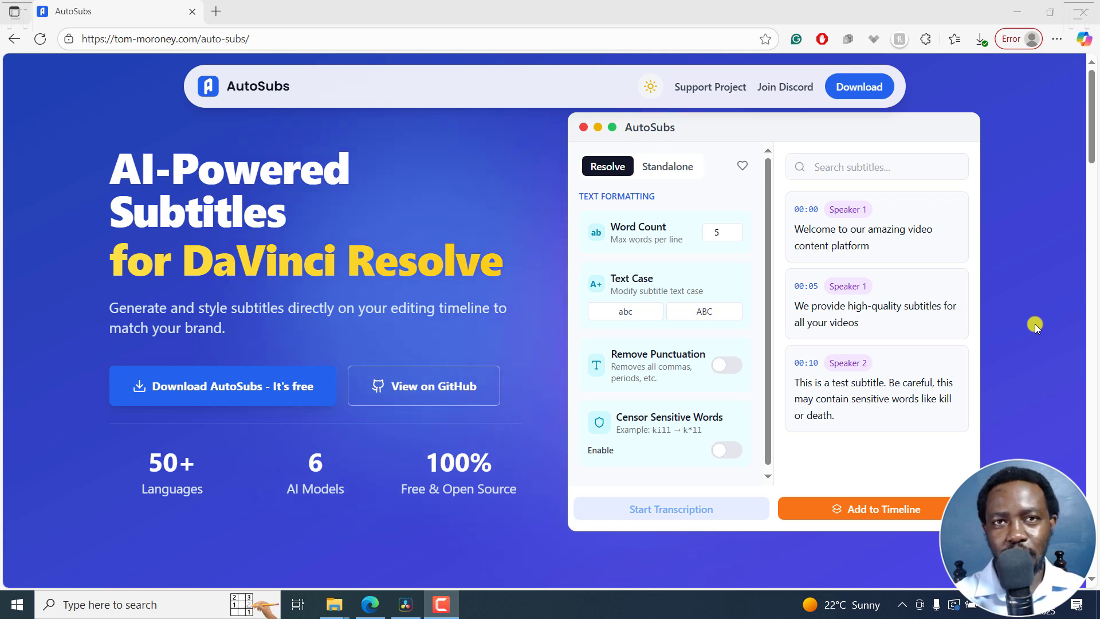
{"action": "mouse_move", "coordinate": [274, 201]}
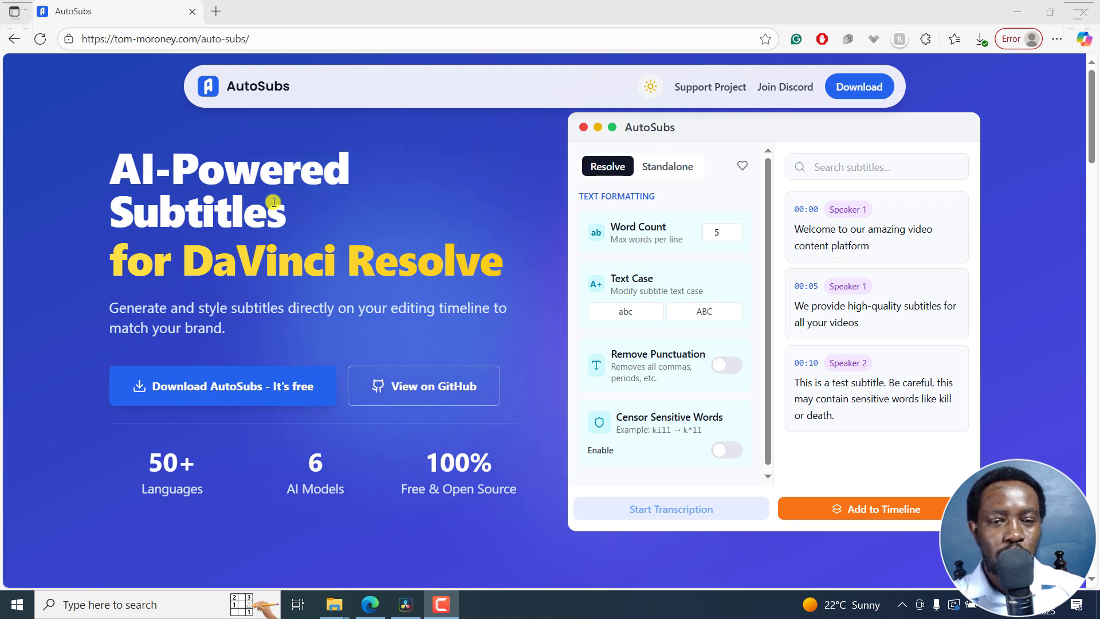
{"action": "mouse_move", "coordinate": [365, 299]}
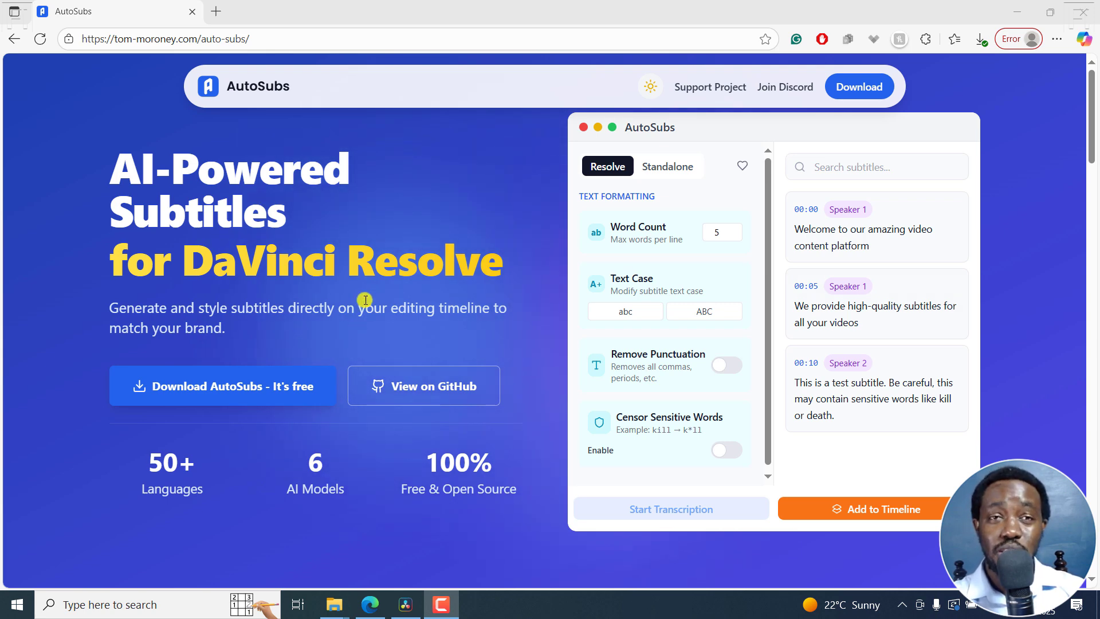
{"action": "mouse_move", "coordinate": [367, 282]}
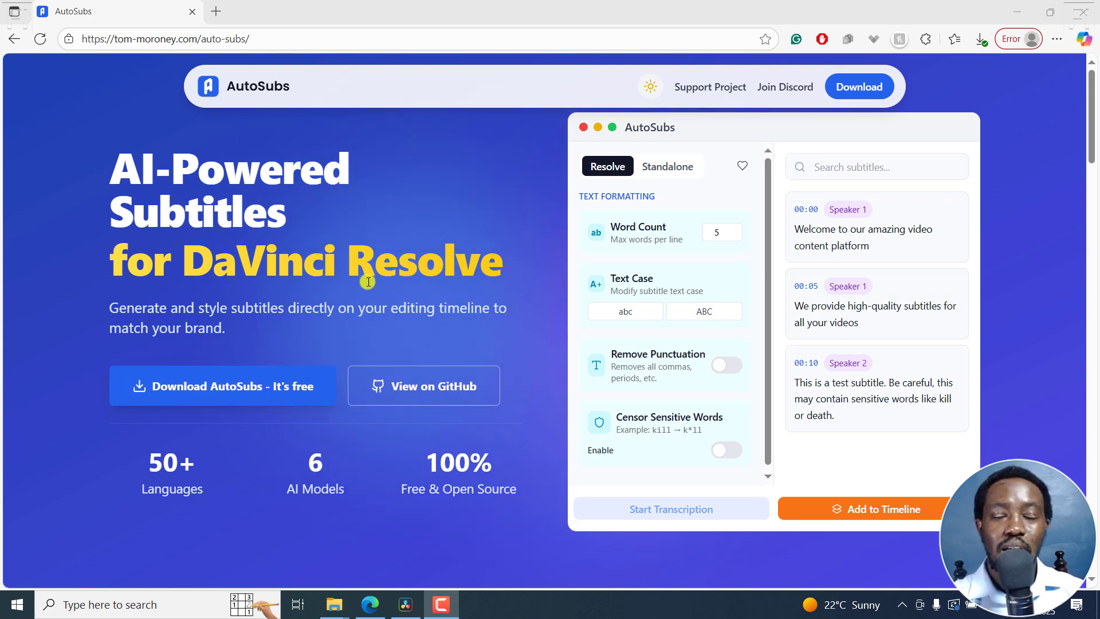
{"action": "mouse_move", "coordinate": [449, 430]}
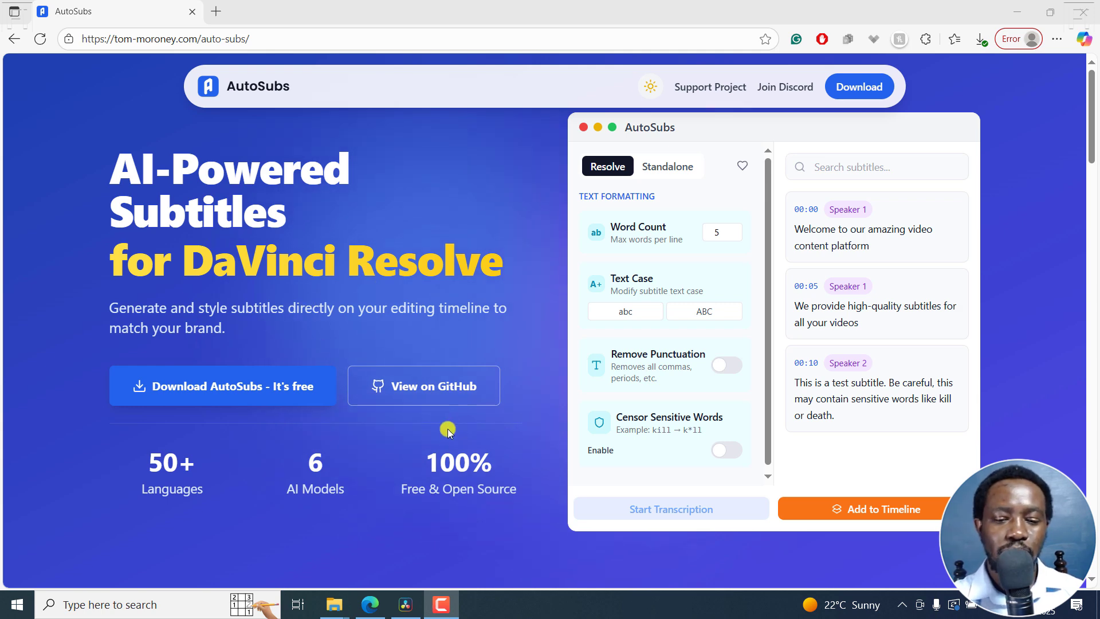
Create a new Resolve project from the Project Manager
{"action": "left_click", "coordinate": [333, 604]}
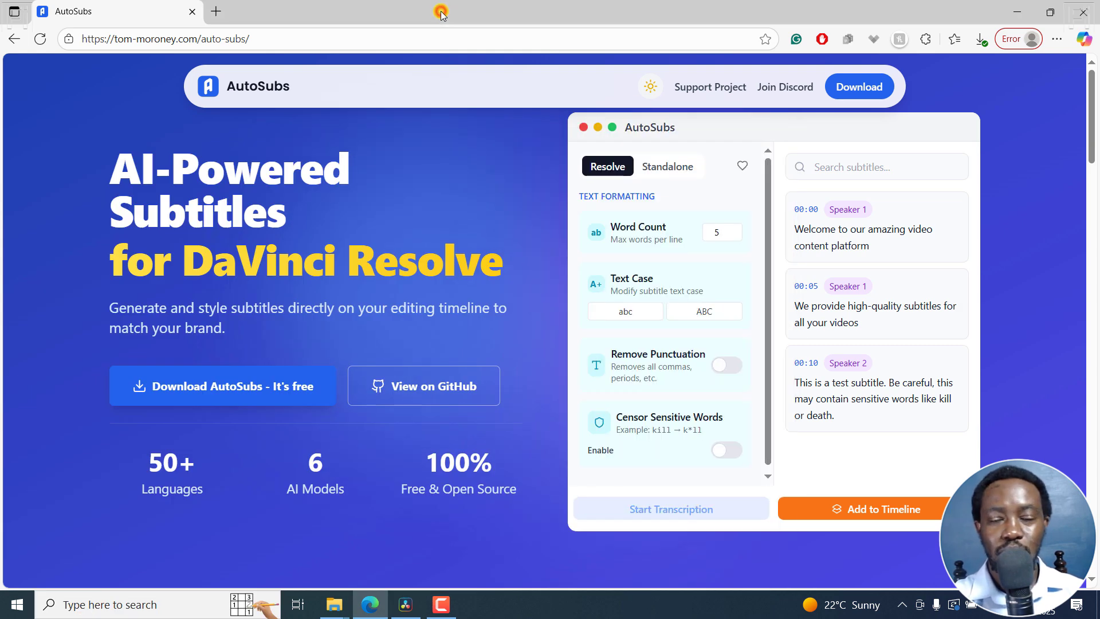
{"action": "mouse_move", "coordinate": [422, 574]}
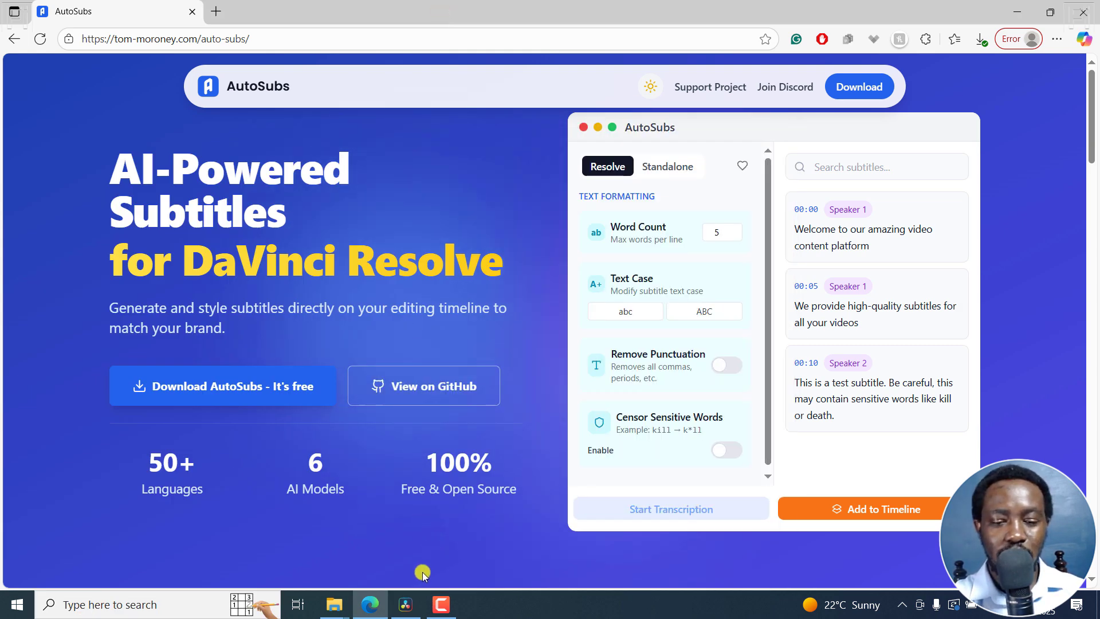
{"action": "left_click", "coordinate": [405, 603]}
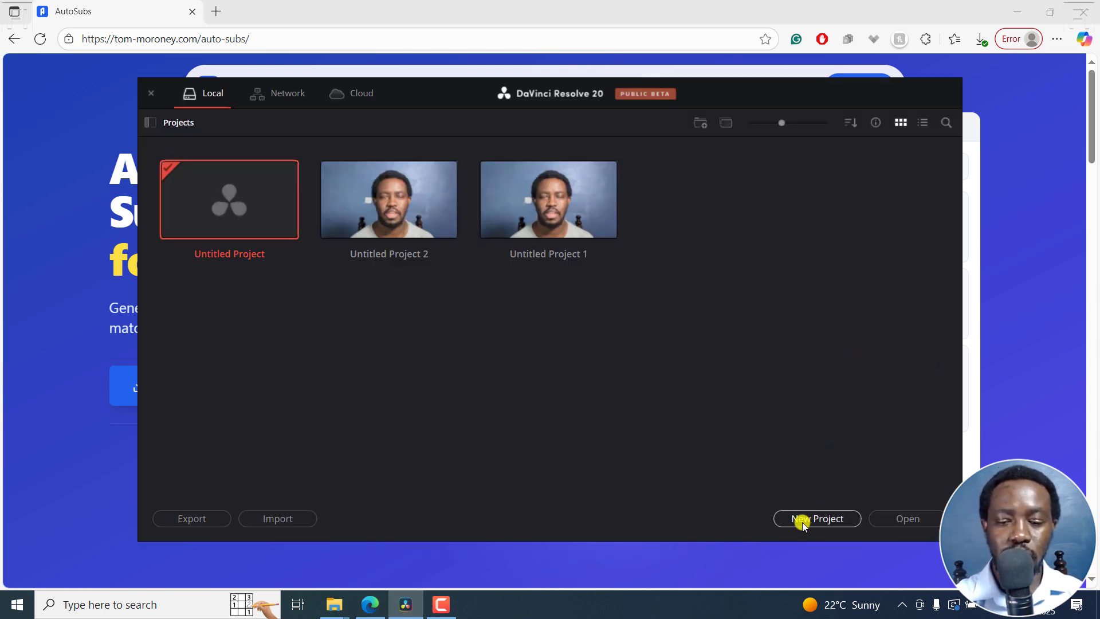
{"action": "left_click", "coordinate": [816, 517]}
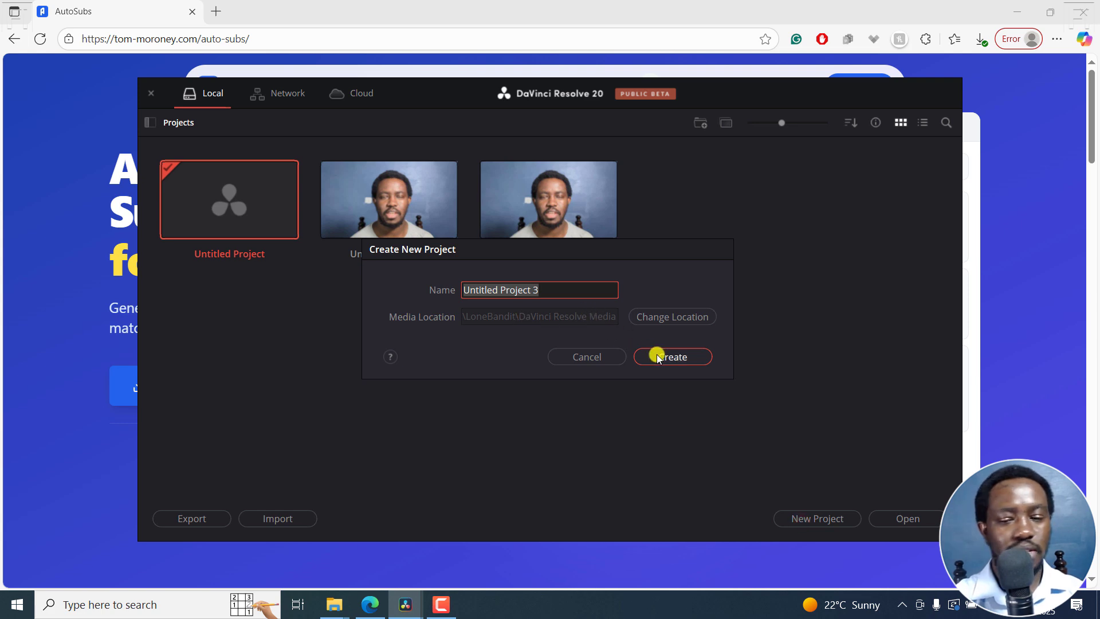
{"action": "left_click", "coordinate": [670, 356]}
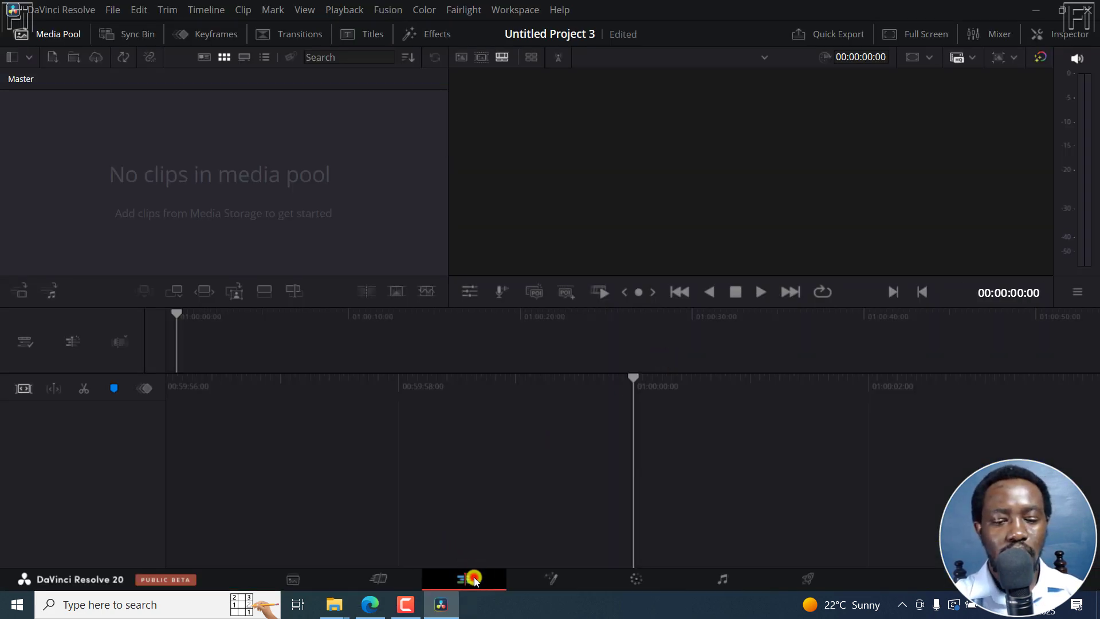
Switch to the Edit page, import Clip 3.mp4 and change the timeline frame rate to match it
{"action": "left_click", "coordinate": [462, 578]}
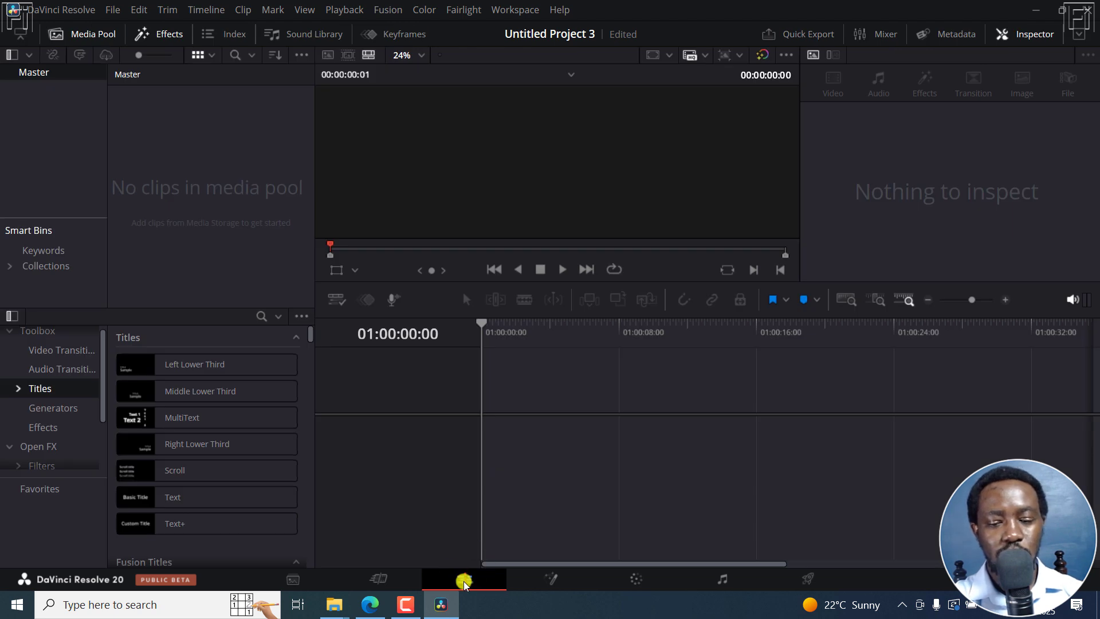
{"action": "mouse_move", "coordinate": [388, 565]}
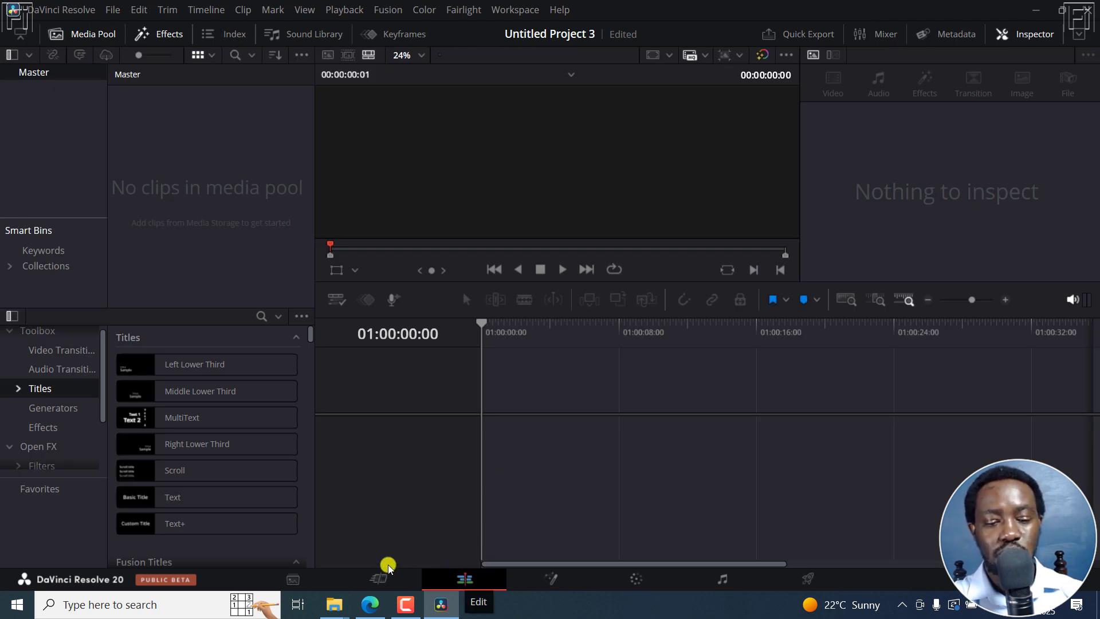
{"action": "left_click", "coordinate": [333, 604]}
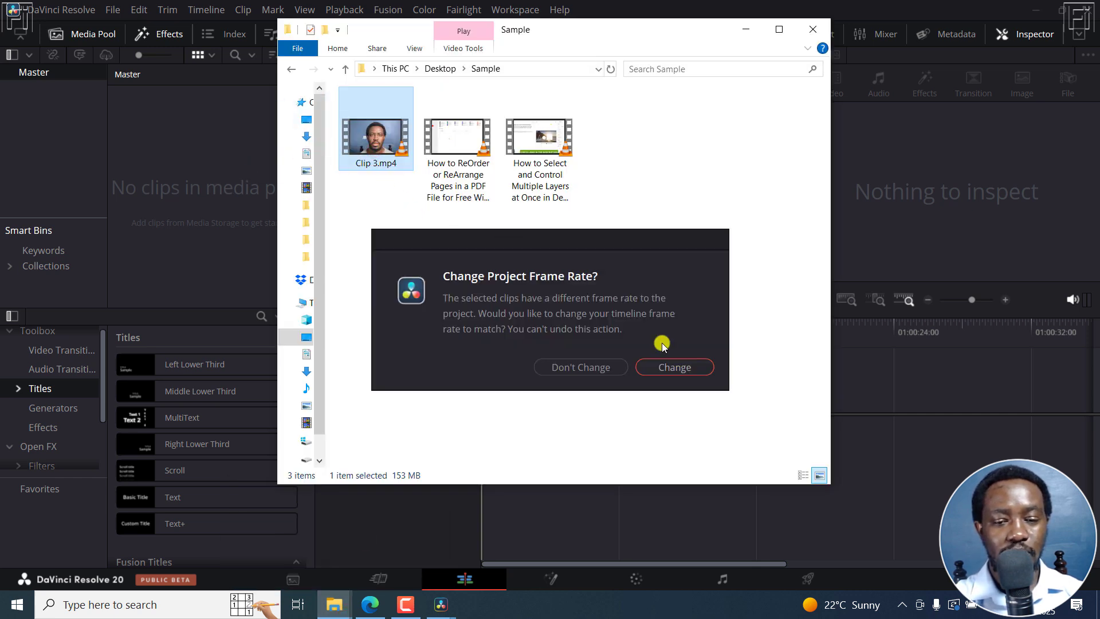
{"action": "left_click", "coordinate": [672, 366]}
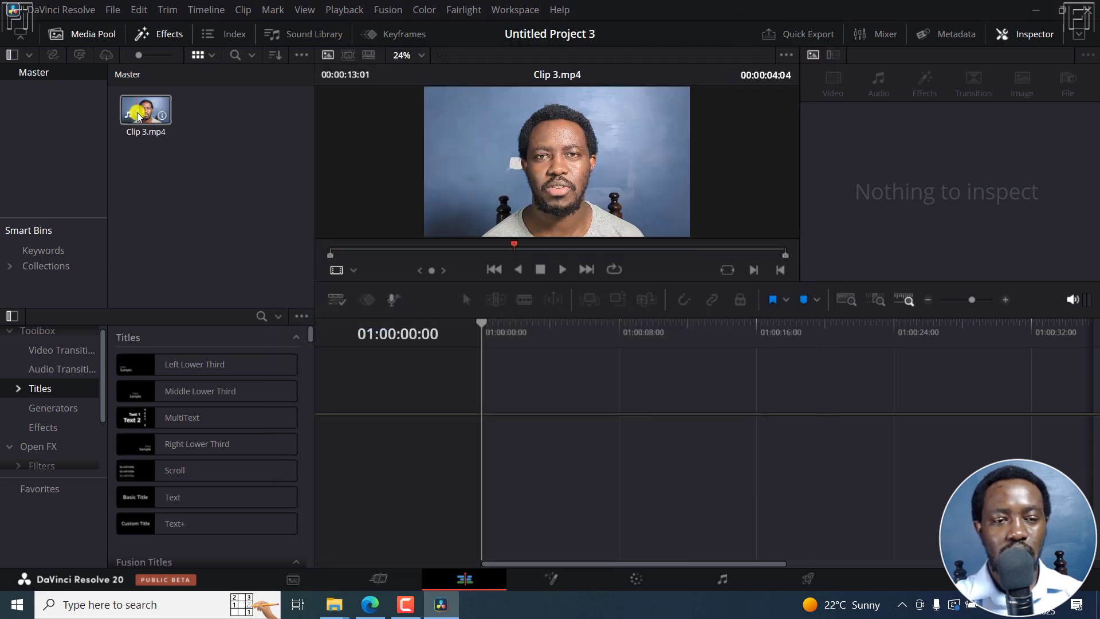
Create Timeline 1 from Clip 3.mp4 via Create New Timeline Using Selected Clips
{"action": "right_click", "coordinate": [145, 112]}
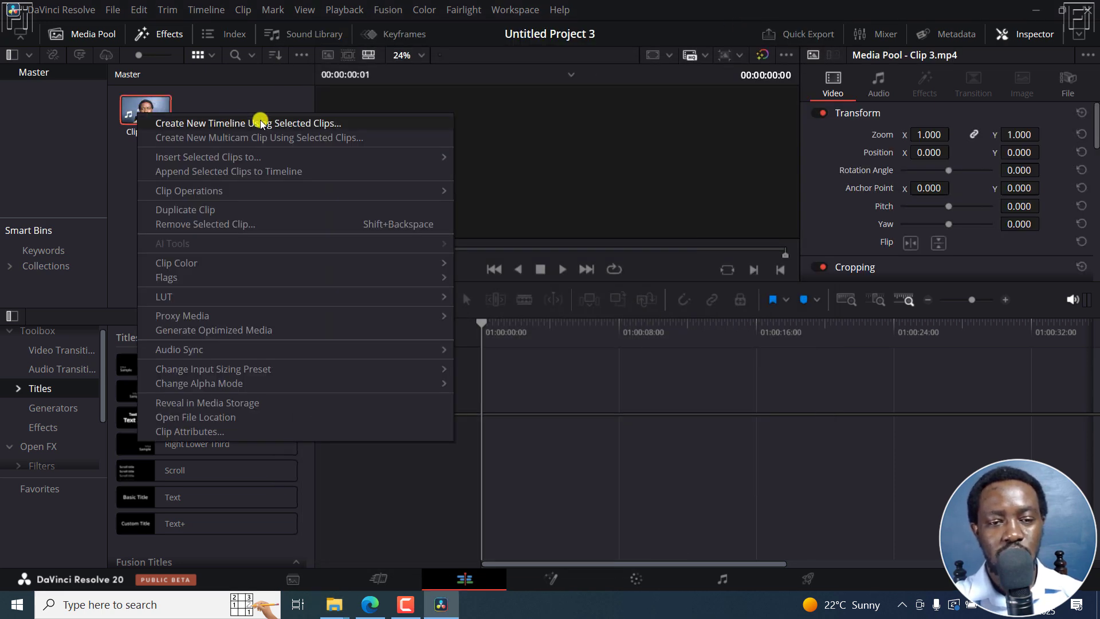
{"action": "mouse_move", "coordinate": [248, 125]}
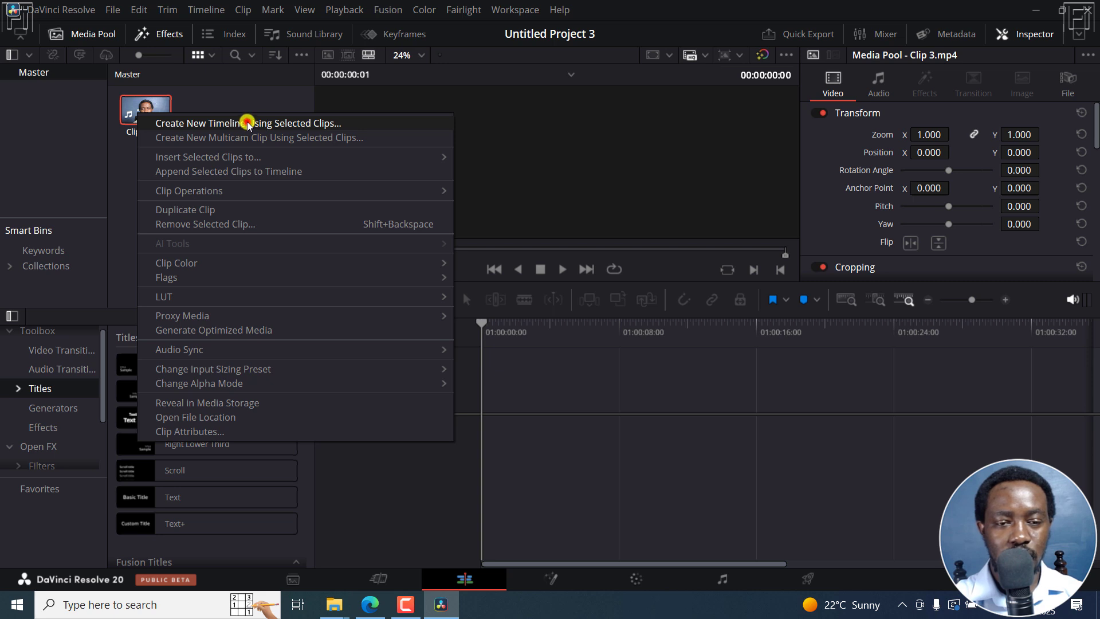
{"action": "left_click", "coordinate": [249, 123]}
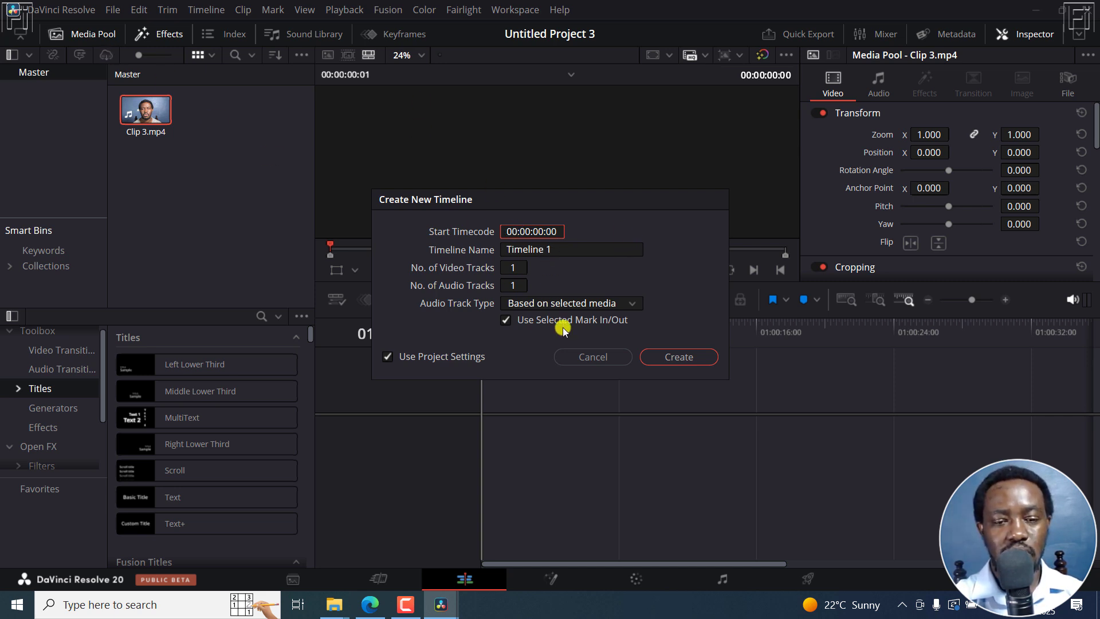
{"action": "mouse_move", "coordinate": [664, 295]}
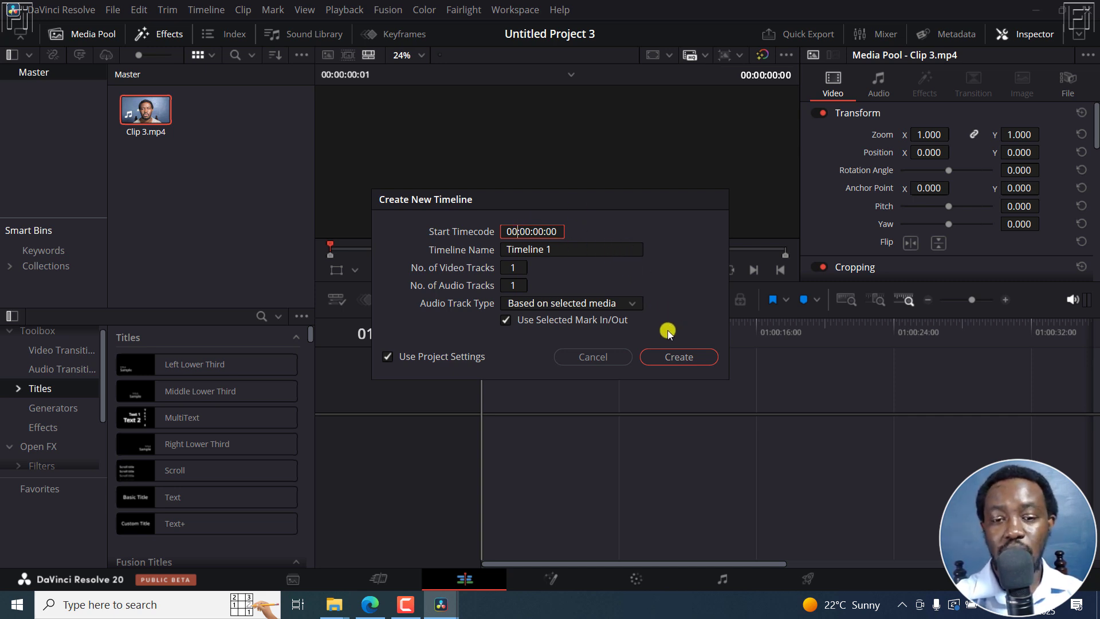
{"action": "mouse_move", "coordinate": [677, 361]}
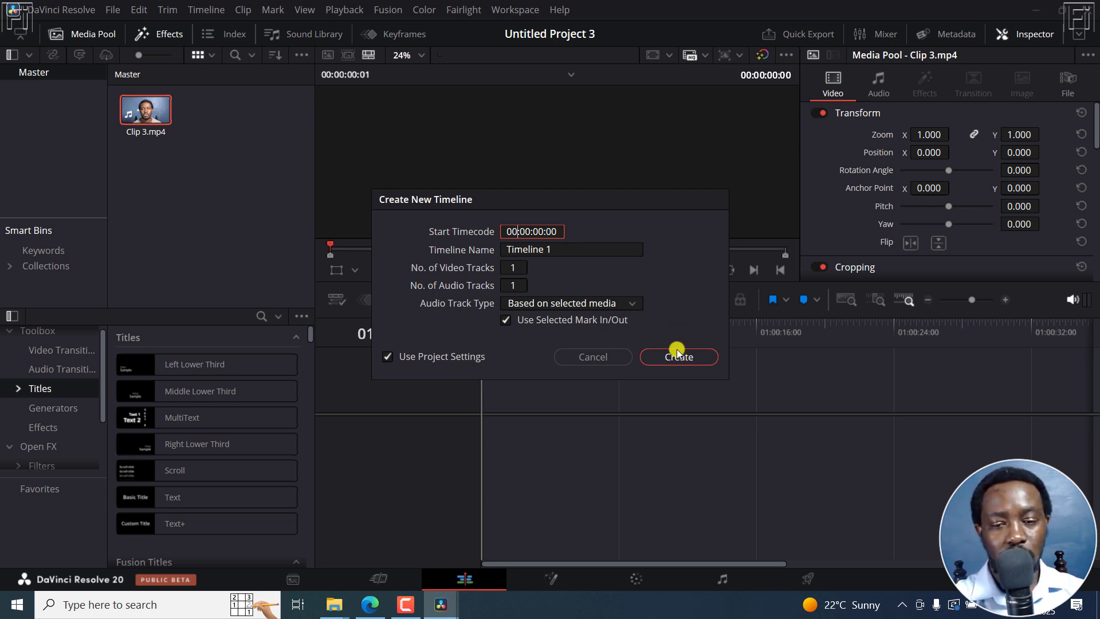
{"action": "mouse_move", "coordinate": [601, 302]}
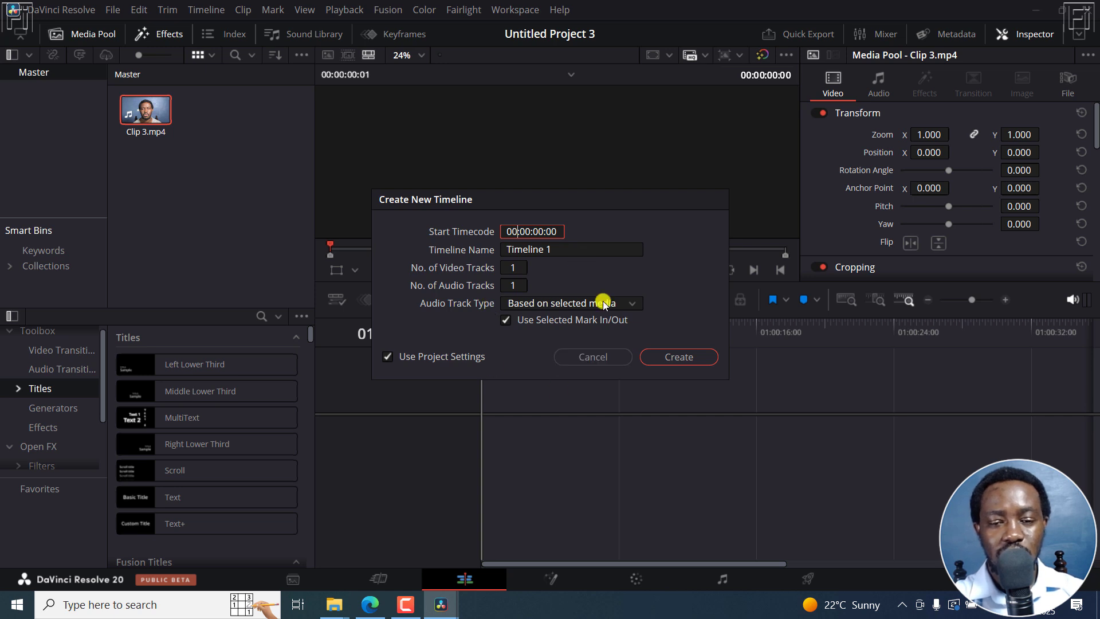
{"action": "left_click", "coordinate": [677, 356]}
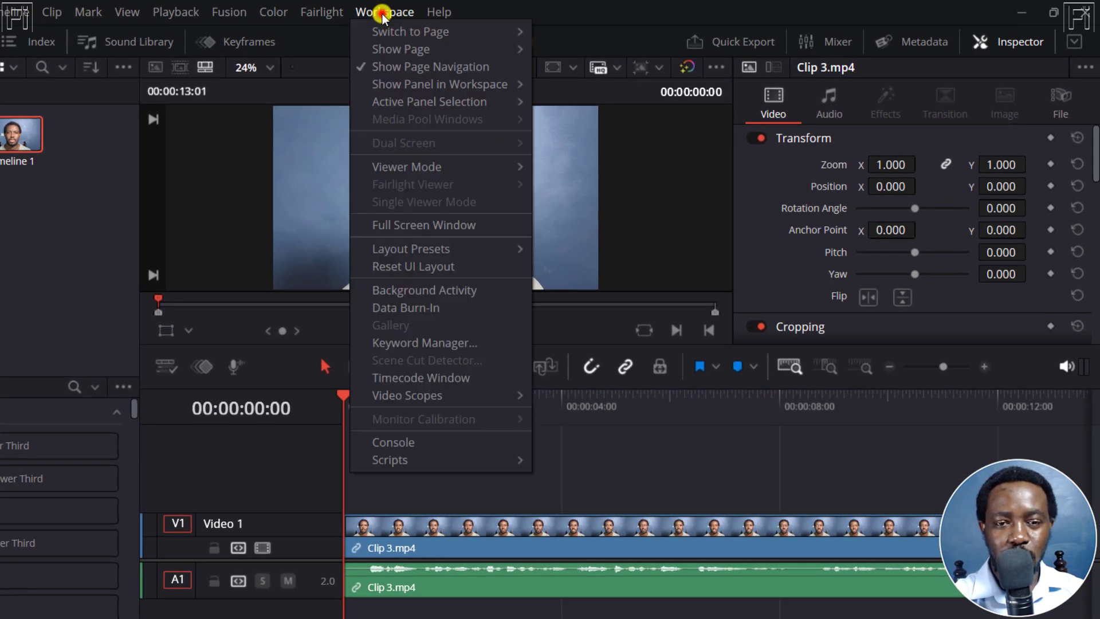
{"action": "mouse_move", "coordinate": [390, 459]}
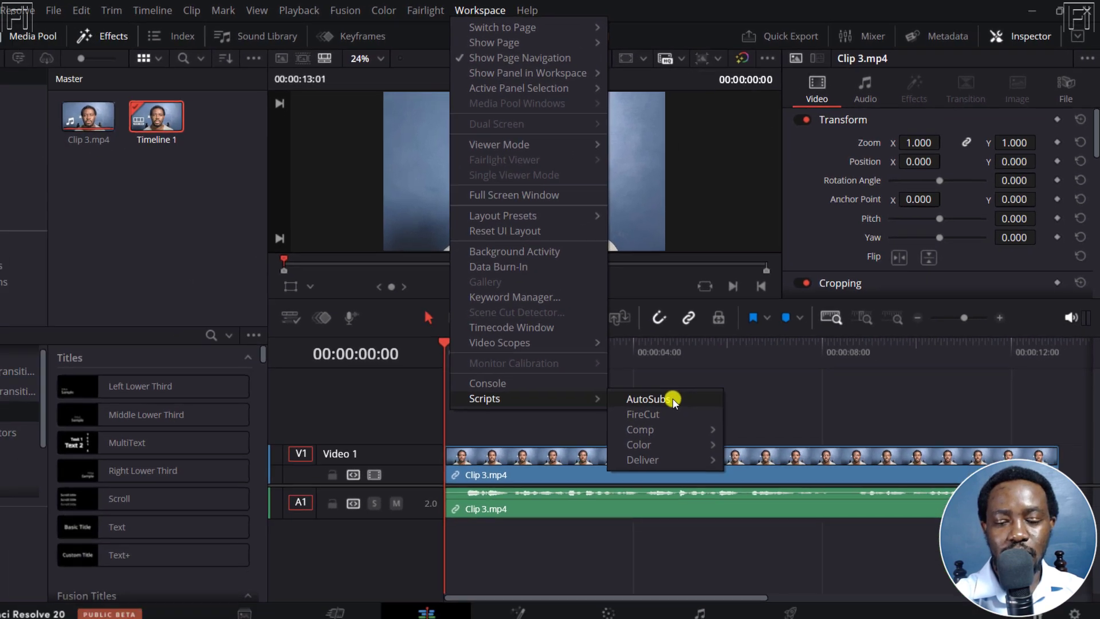
Launch AutoSubs from Workspace > Scripts and keep it transcribing the Resolve timeline
{"action": "left_click", "coordinate": [643, 398]}
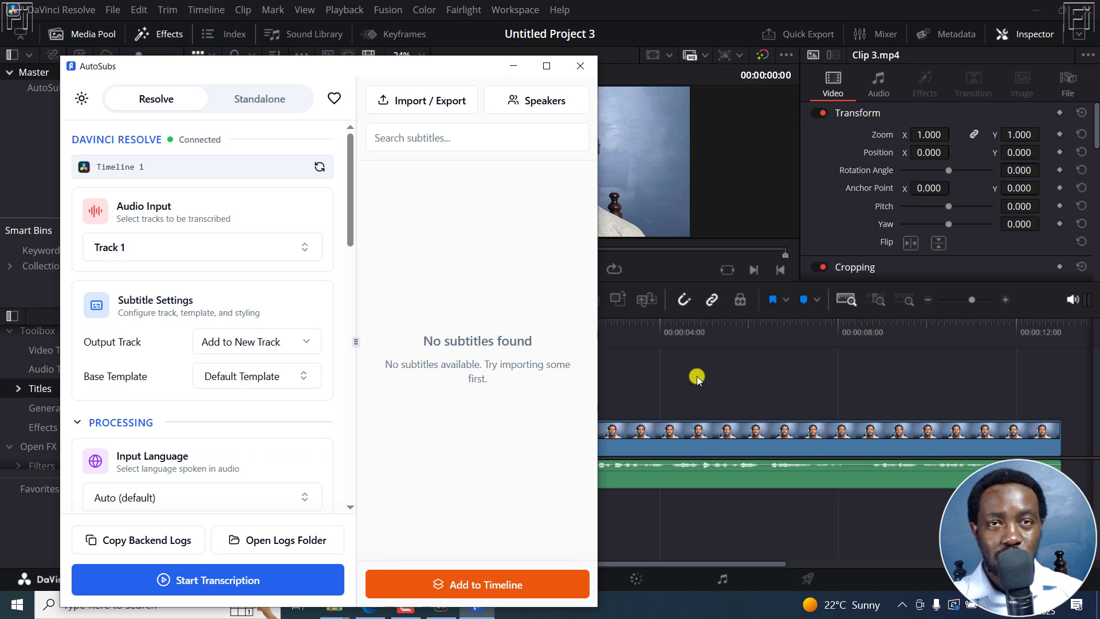
{"action": "mouse_move", "coordinate": [155, 98]}
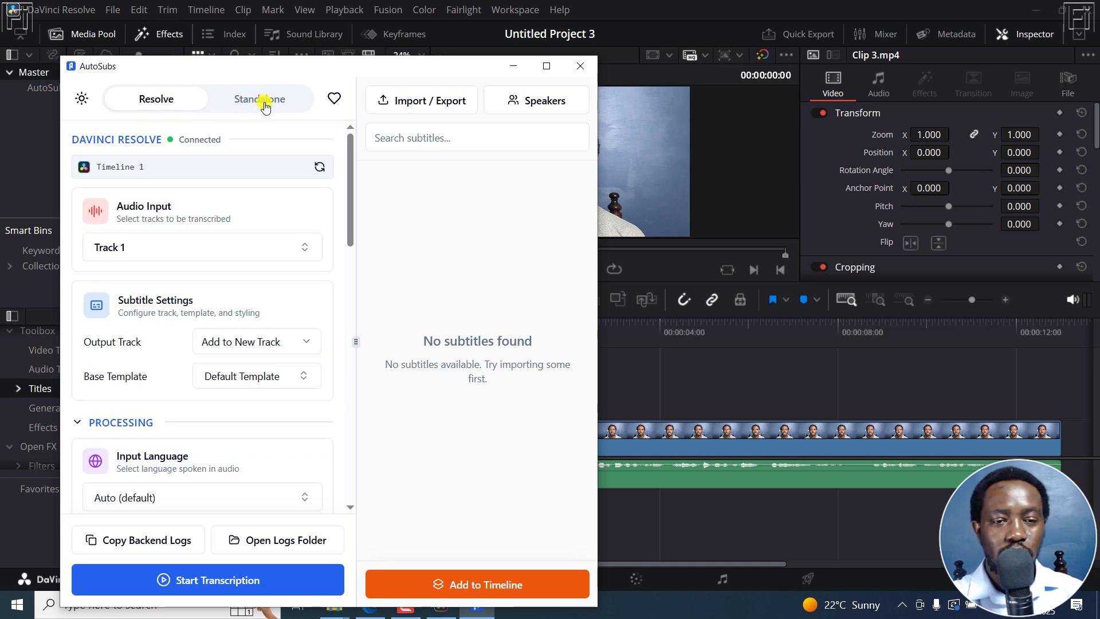
{"action": "left_click", "coordinate": [259, 98]}
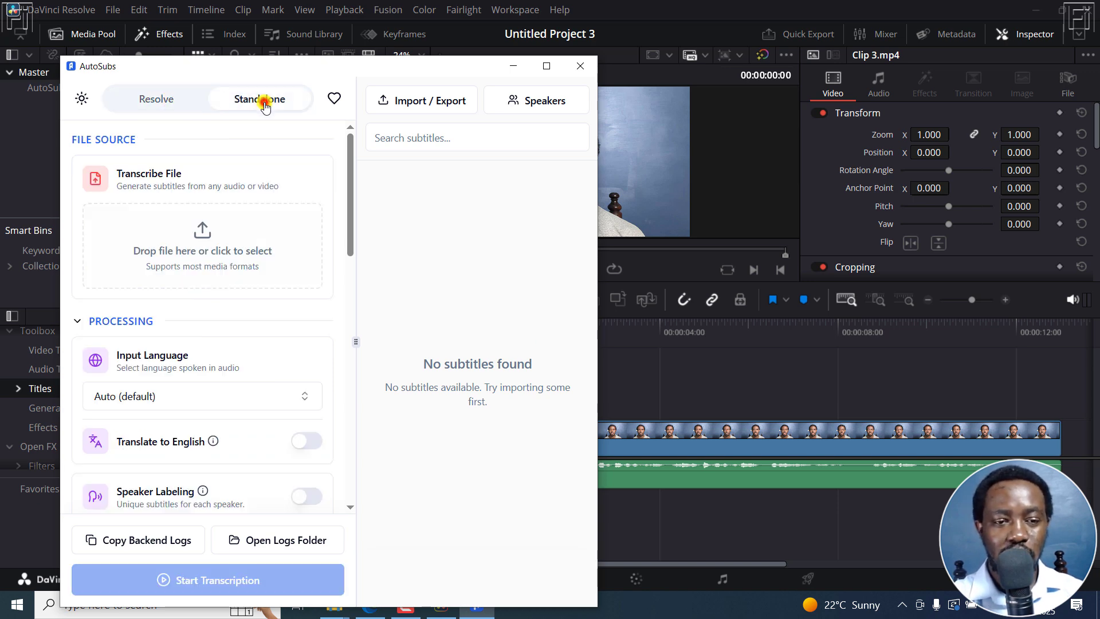
{"action": "left_click", "coordinate": [156, 99]}
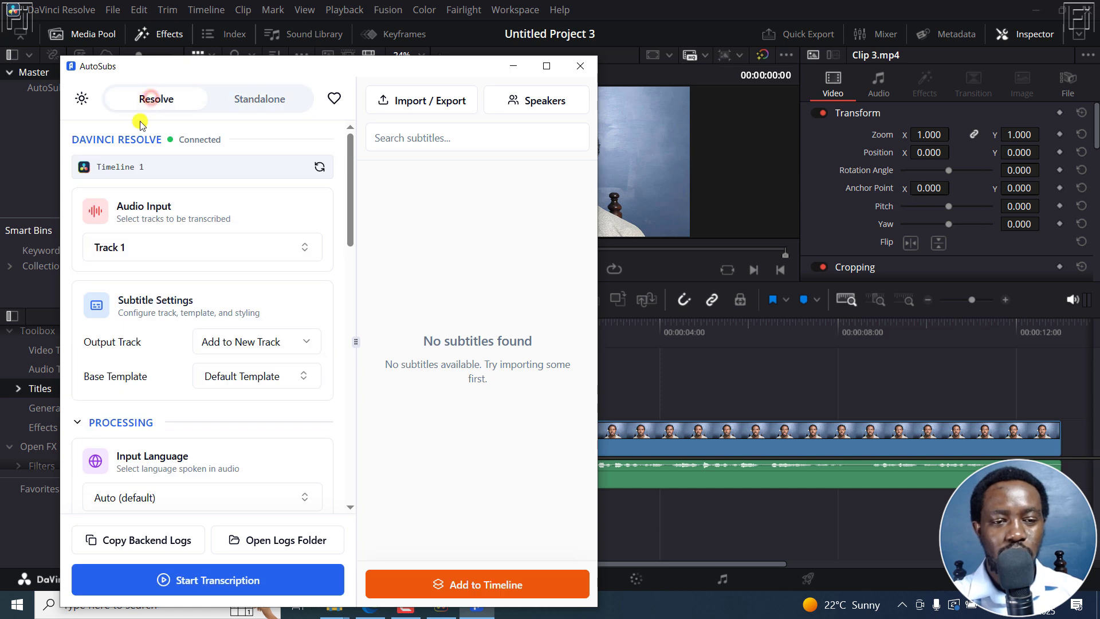
{"action": "mouse_move", "coordinate": [195, 157]}
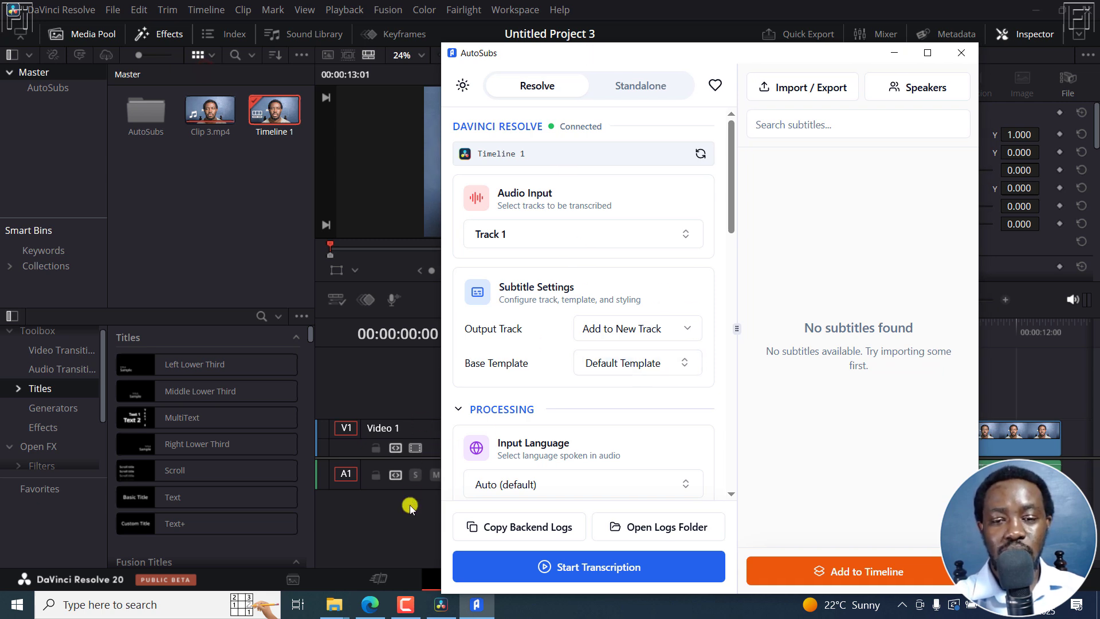
{"action": "mouse_move", "coordinate": [698, 149]}
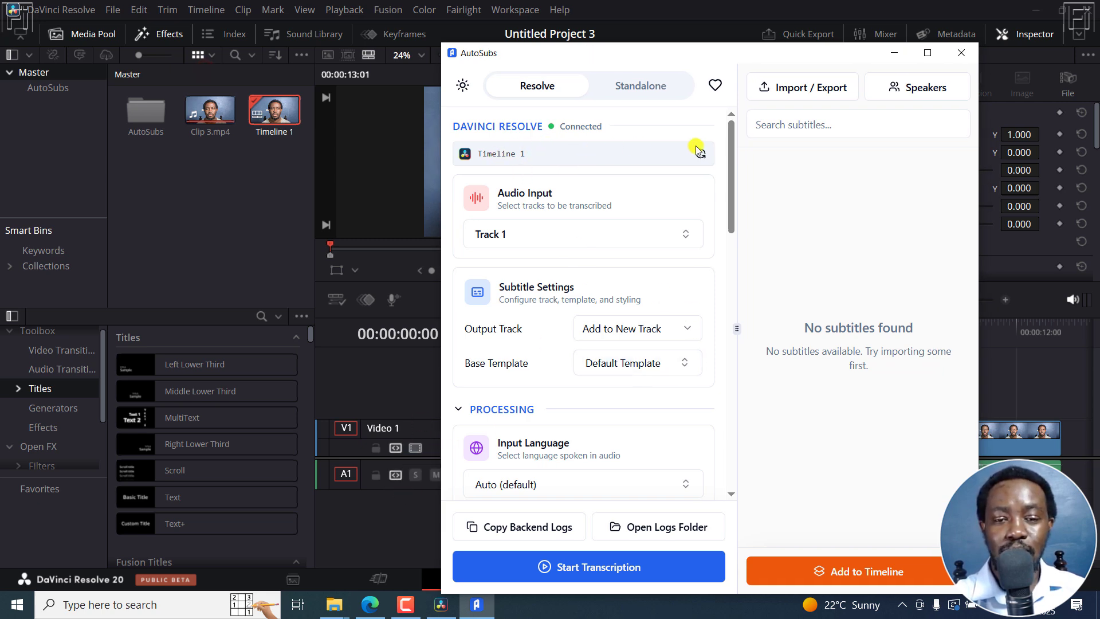
{"action": "mouse_move", "coordinate": [699, 154]}
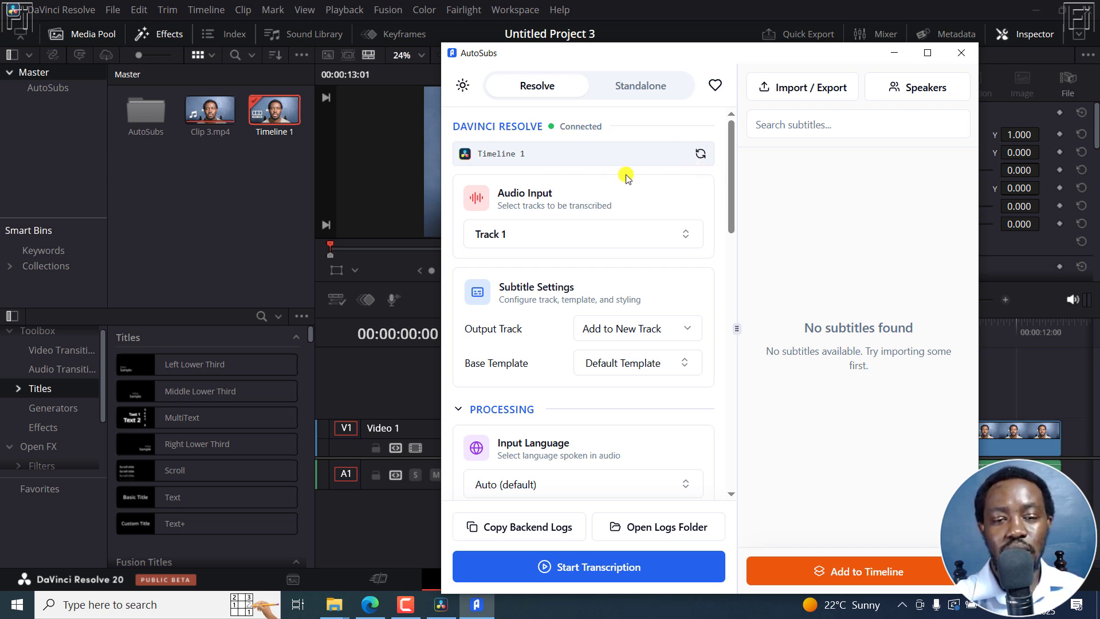
{"action": "mouse_move", "coordinate": [549, 163]}
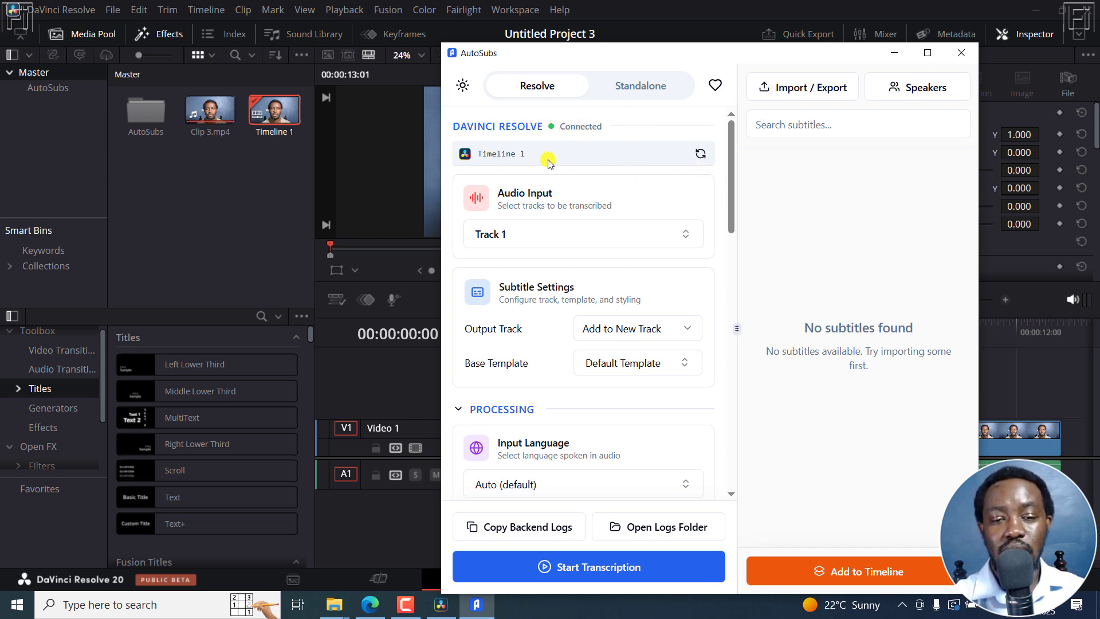
{"action": "mouse_move", "coordinate": [549, 129]}
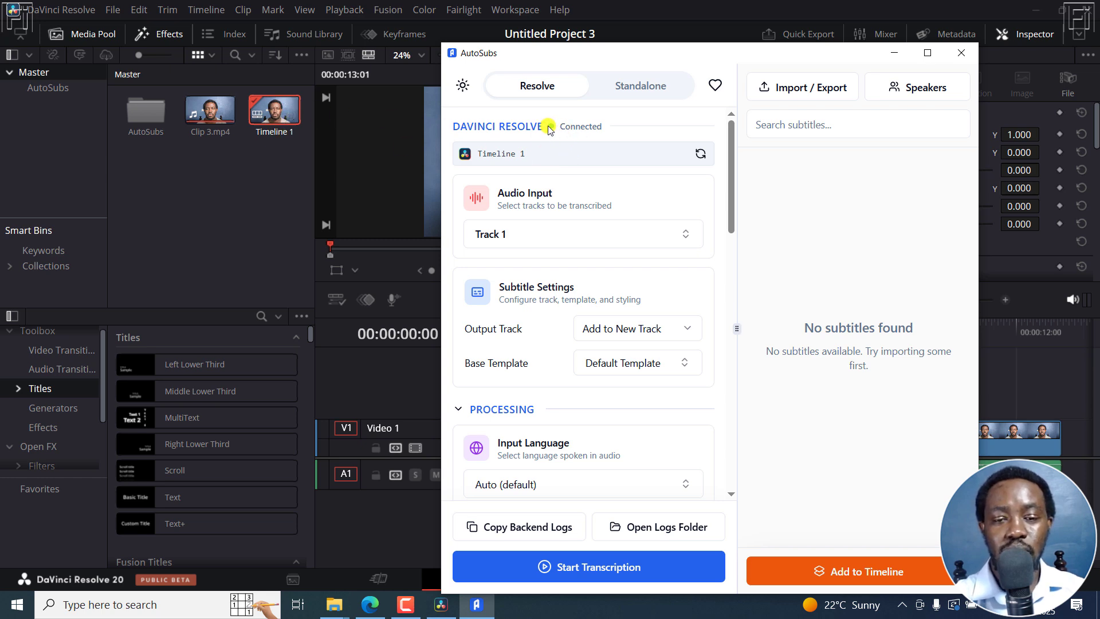
{"action": "mouse_move", "coordinate": [619, 136]}
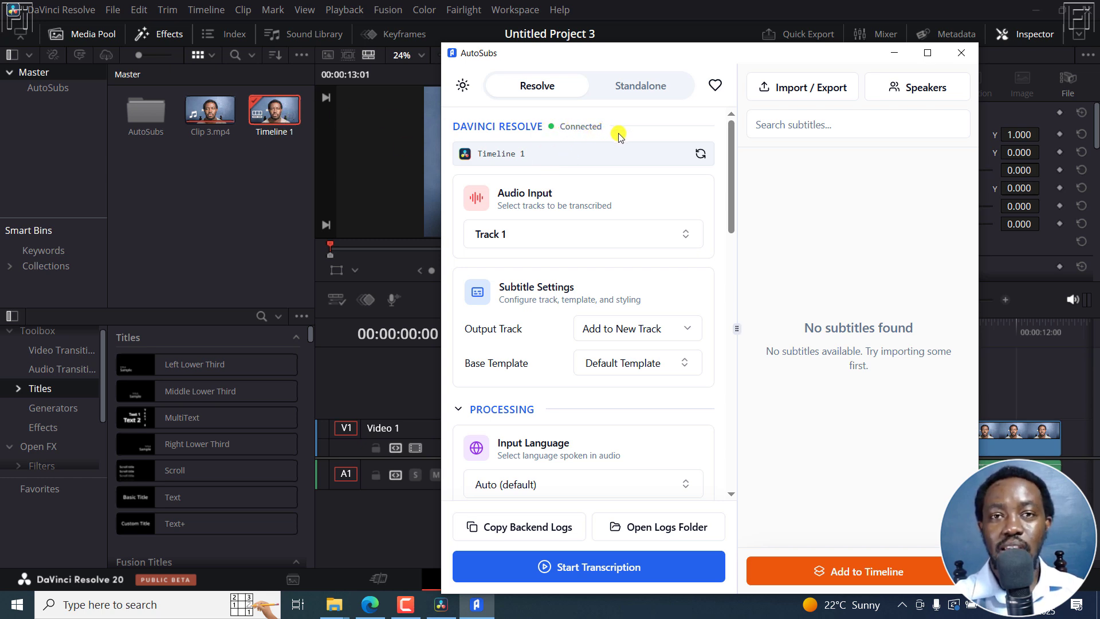
{"action": "mouse_move", "coordinate": [628, 175]}
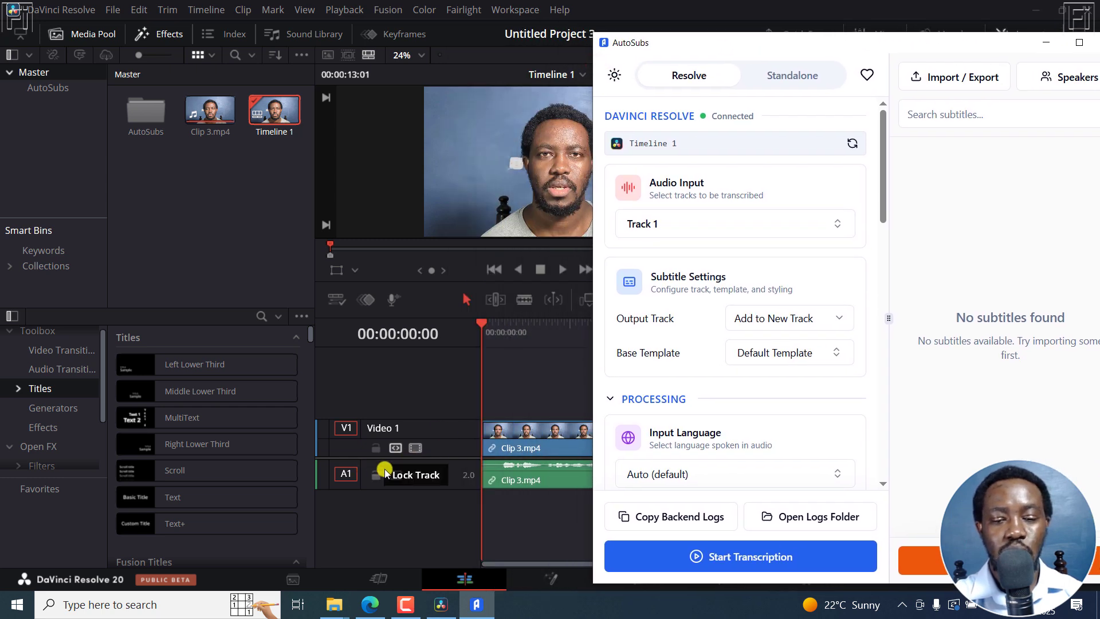
Keep AutoSubs' Output Track on 'Add to New Track' with the timeline visible alongside
{"action": "left_click", "coordinate": [733, 224]}
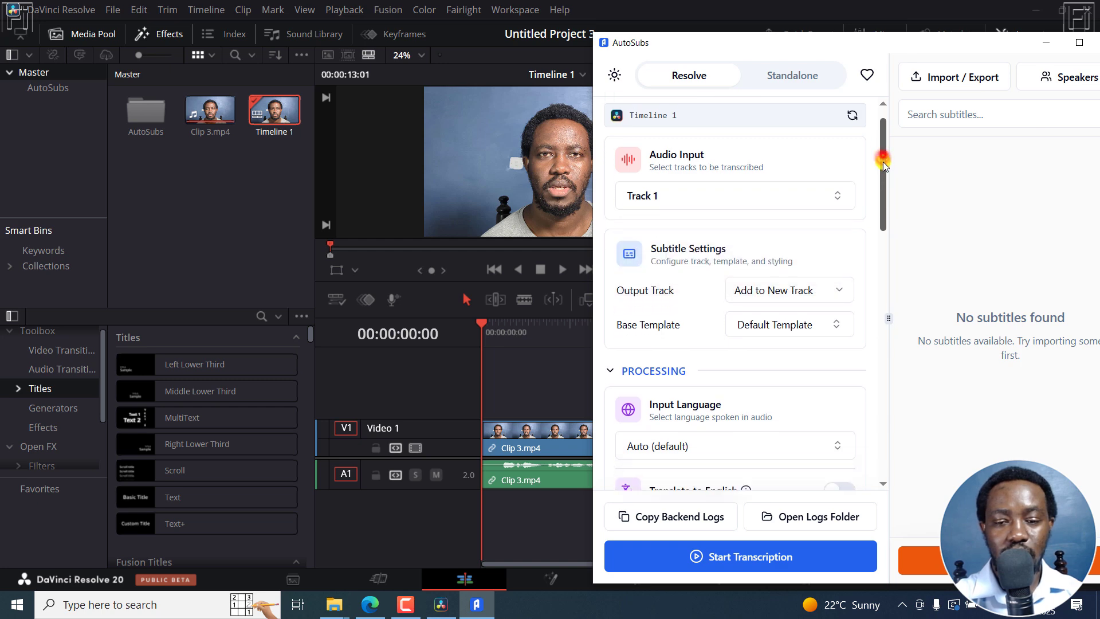
{"action": "scroll", "scroll_direction": "down", "scroll_amount": 3}
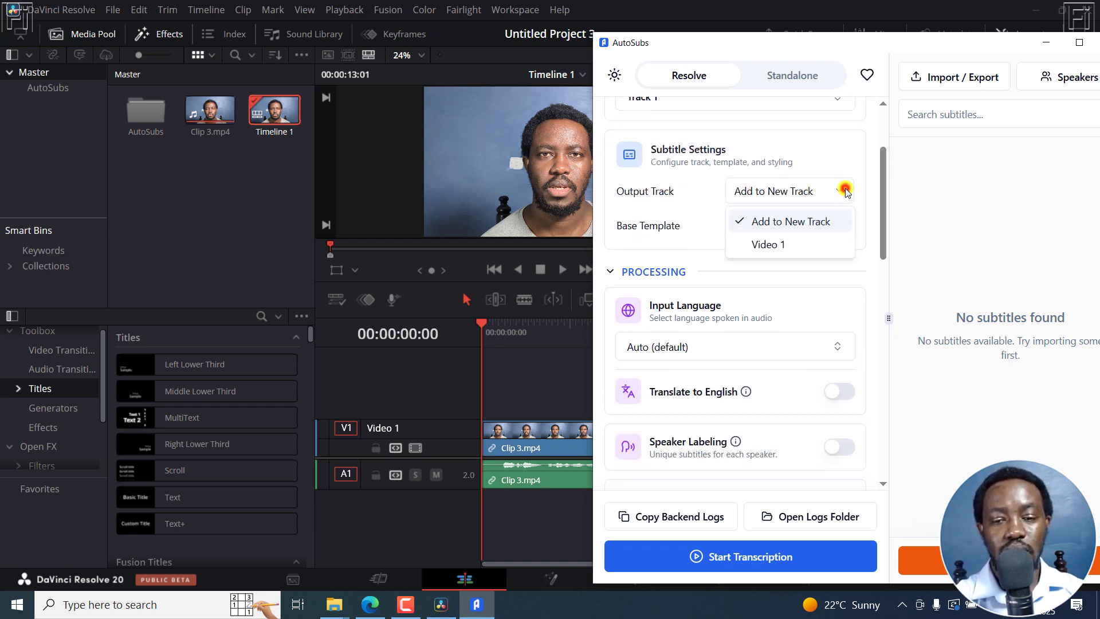
{"action": "mouse_move", "coordinate": [780, 225]}
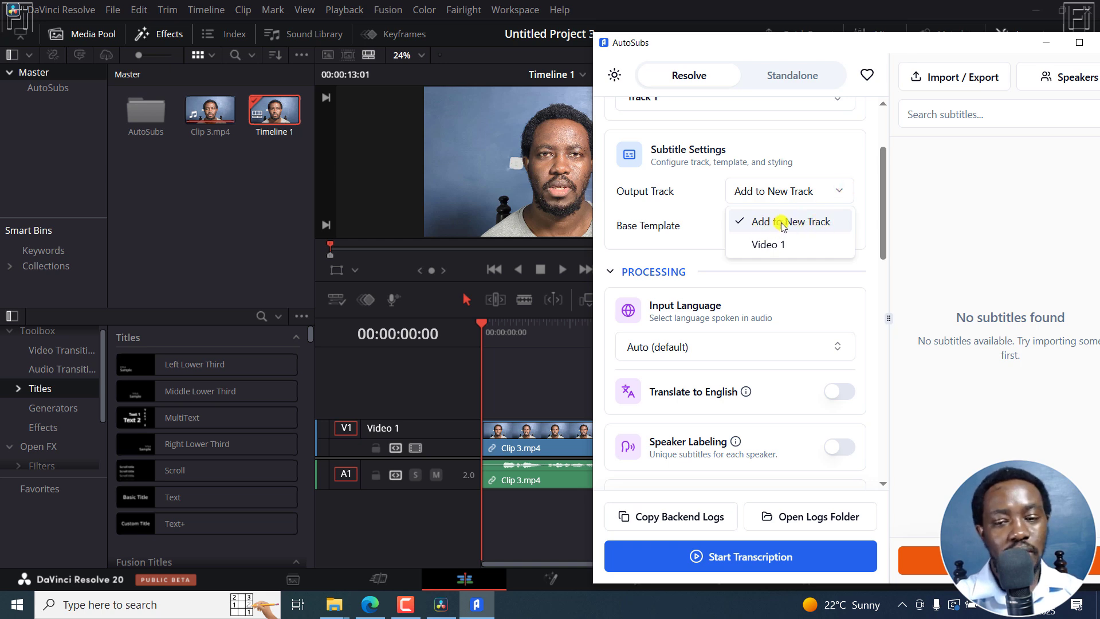
{"action": "mouse_move", "coordinate": [782, 237]}
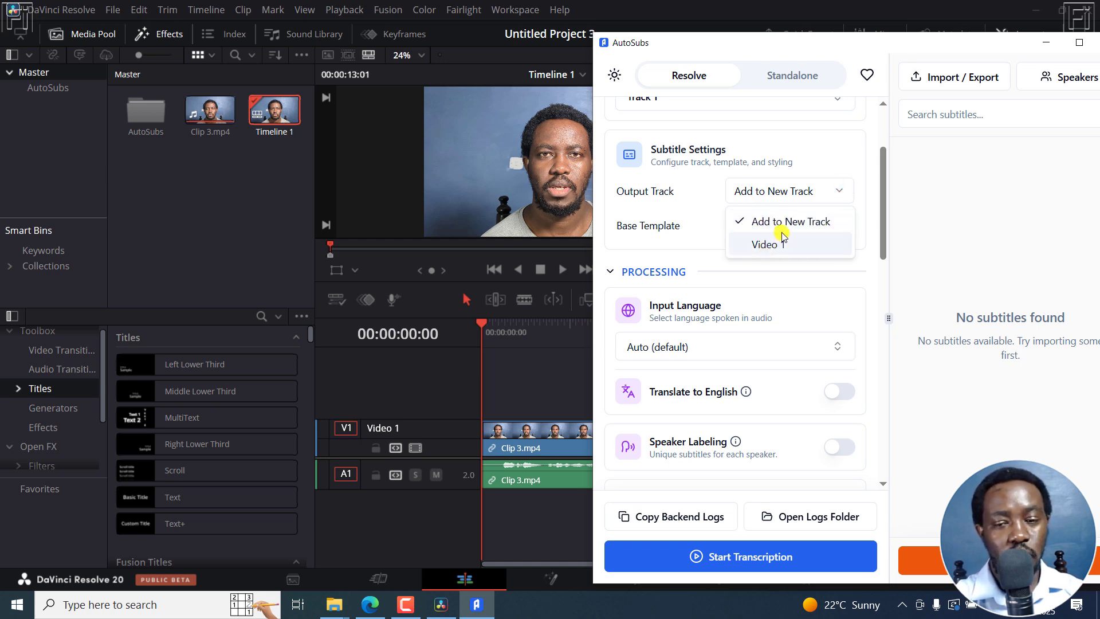
{"action": "left_click", "coordinate": [786, 221]}
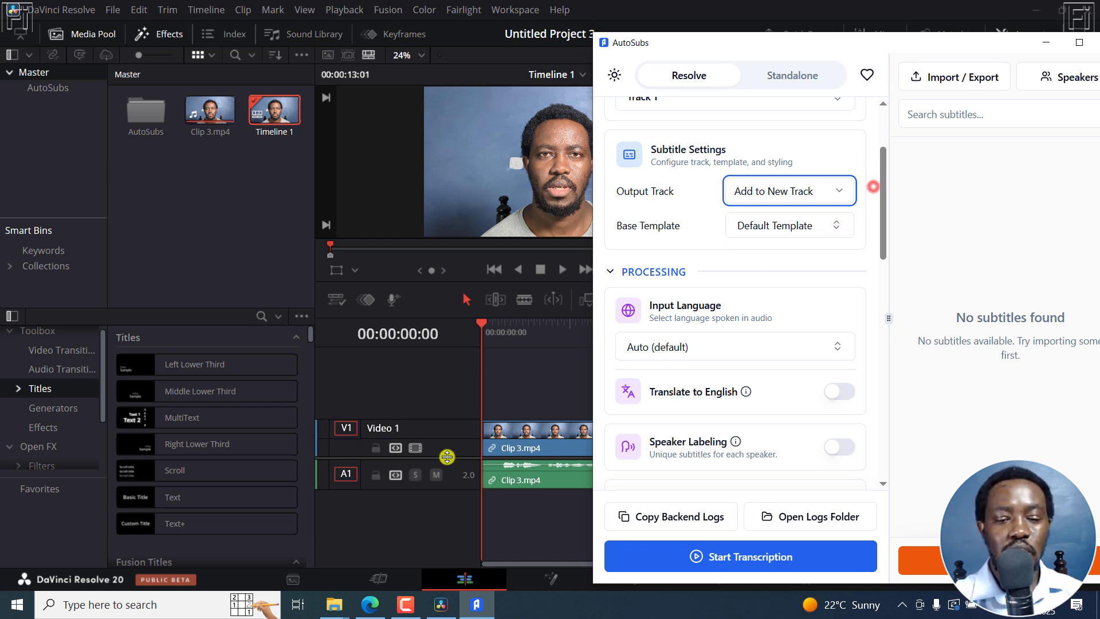
{"action": "mouse_move", "coordinate": [865, 251]}
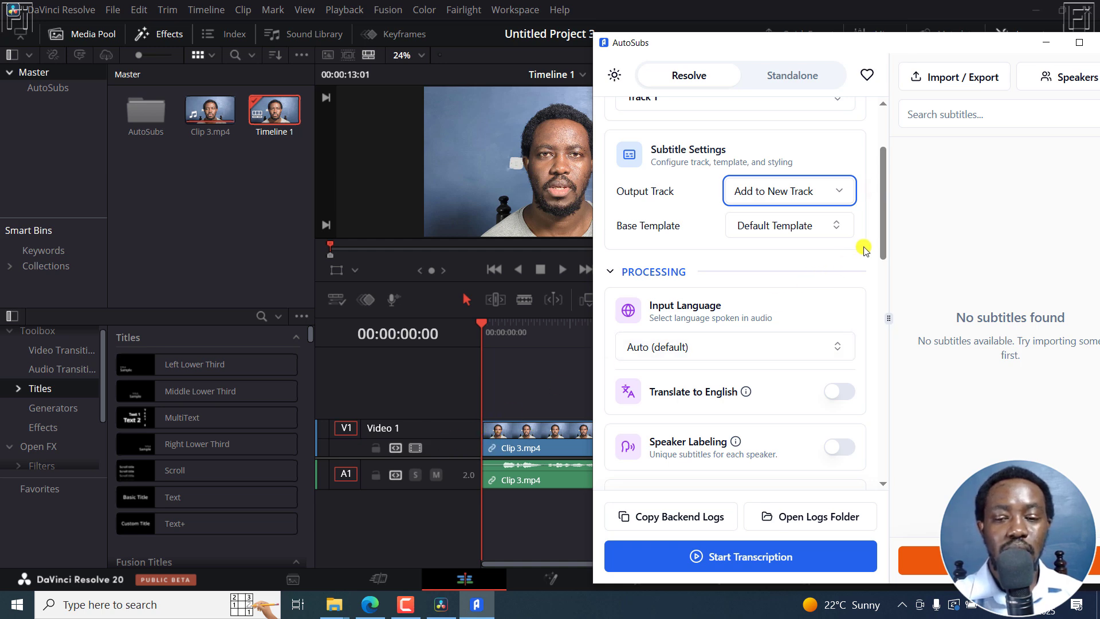
{"action": "mouse_move", "coordinate": [931, 109]}
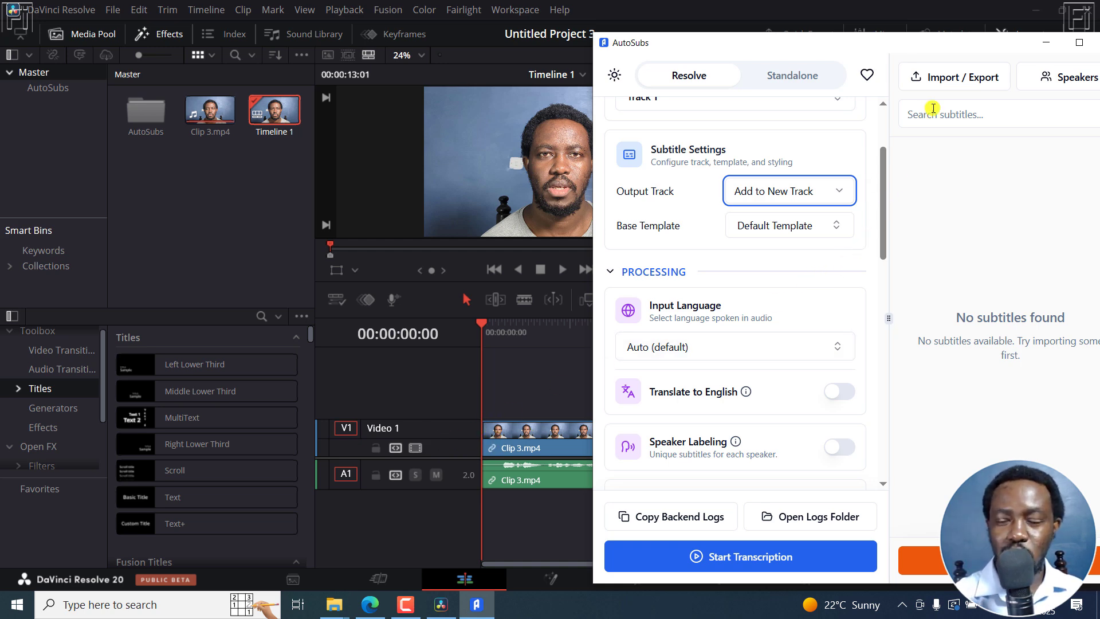
{"action": "mouse_move", "coordinate": [854, 47]}
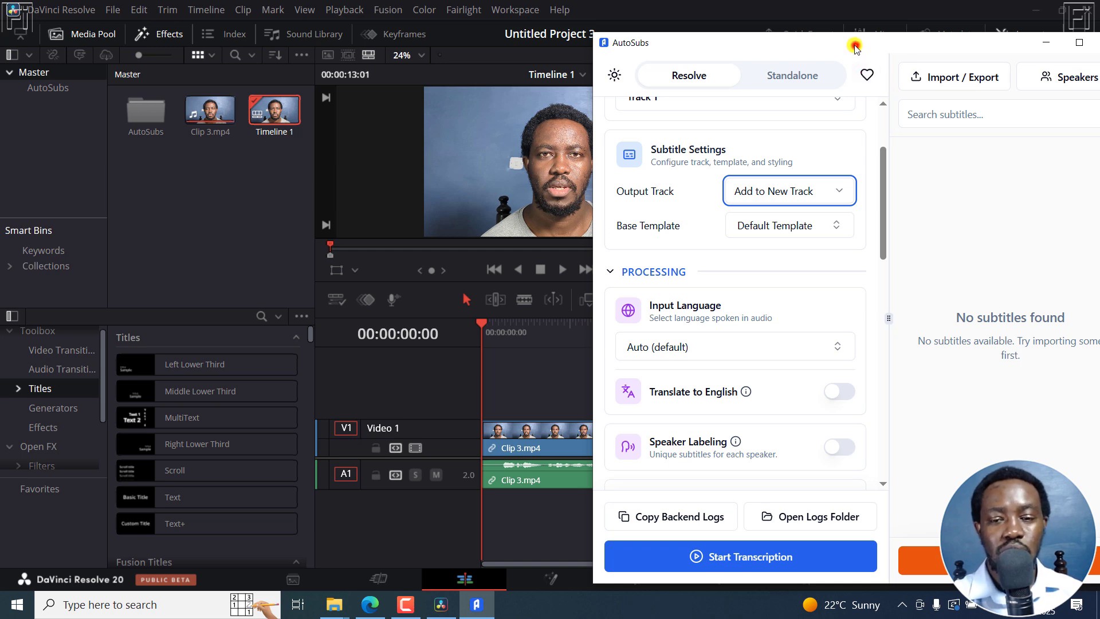
Inspect the Default Template title in the Media Pool's AutoSubs bin, then return to Master and AutoSubs
{"action": "left_click", "coordinate": [788, 226]}
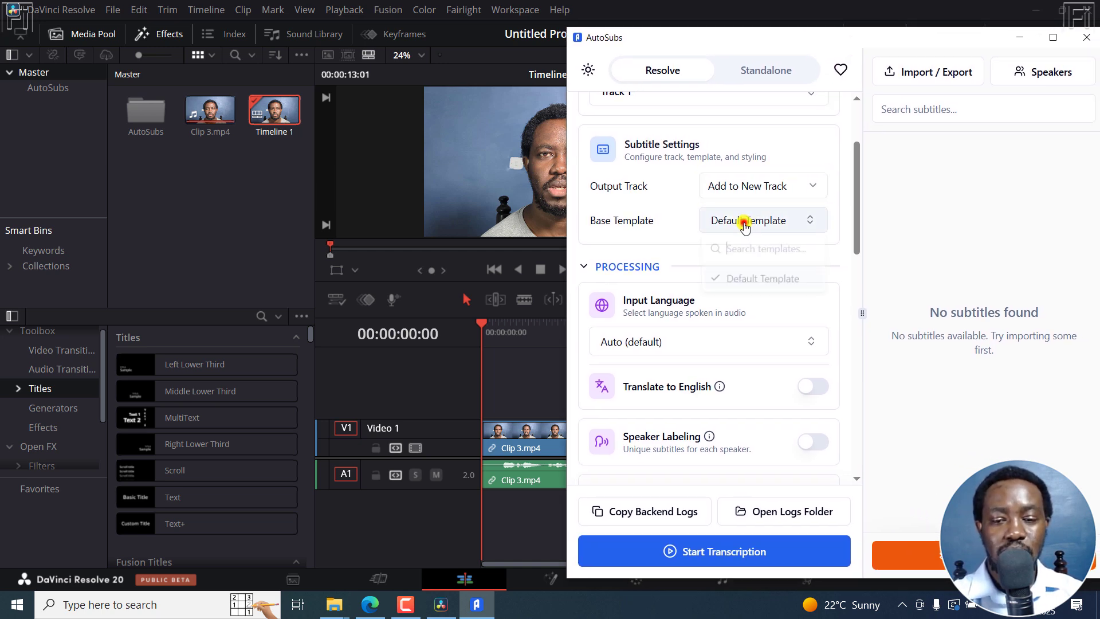
{"action": "left_click", "coordinate": [761, 220]}
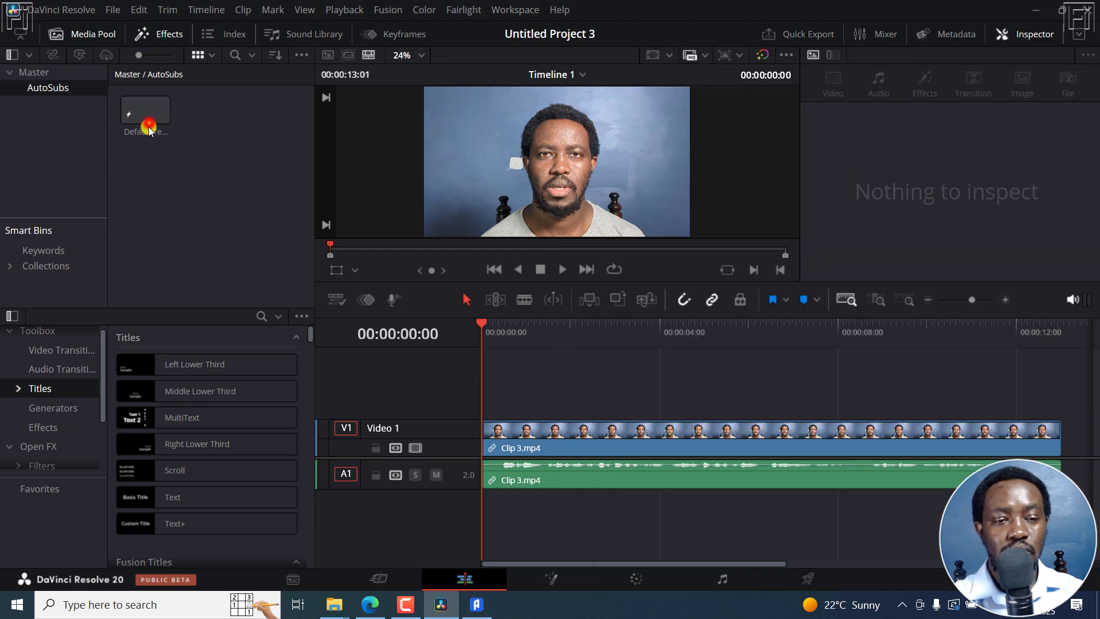
{"action": "left_click", "coordinate": [701, 439]}
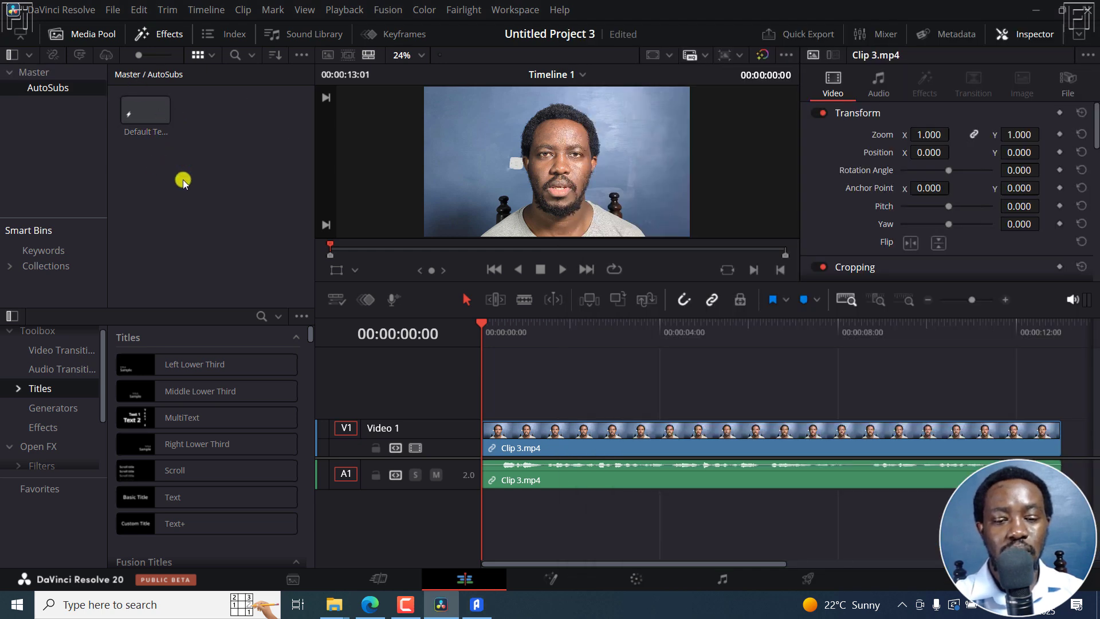
{"action": "left_click", "coordinate": [29, 72]}
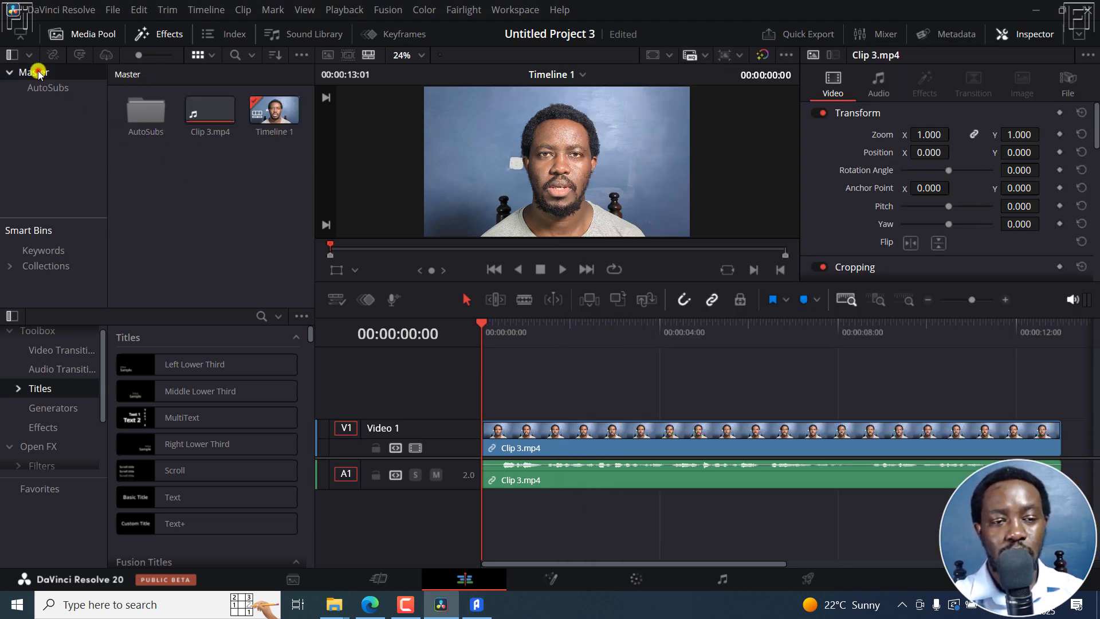
{"action": "left_click", "coordinate": [761, 220]}
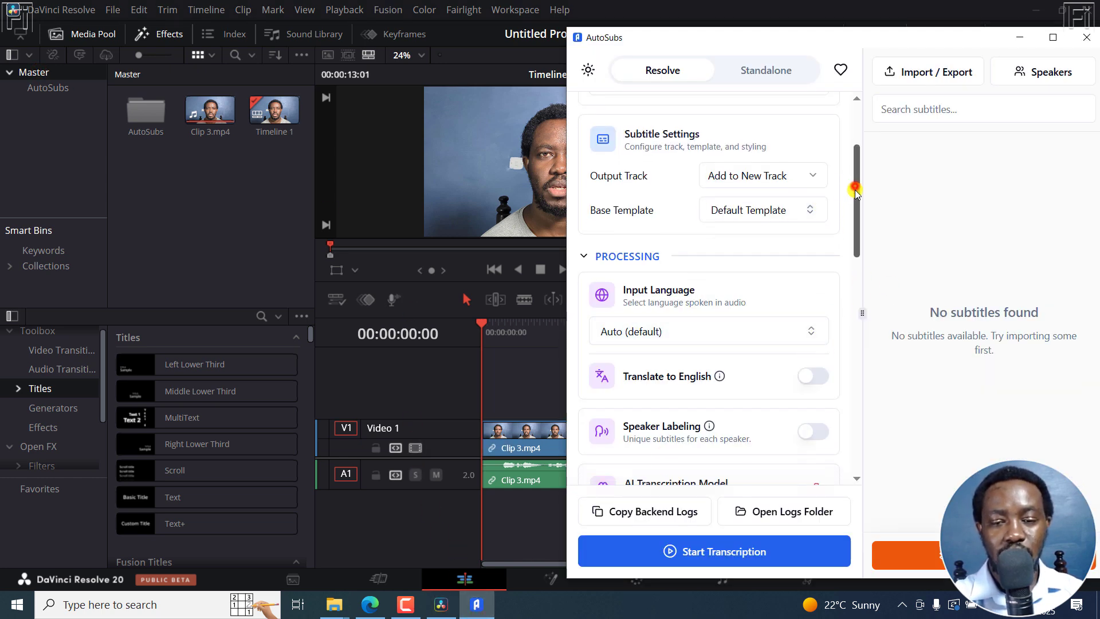
Review the transcription model list and keep the cached Base model with default processing options
{"action": "scroll", "scroll_direction": "down", "scroll_amount": 3}
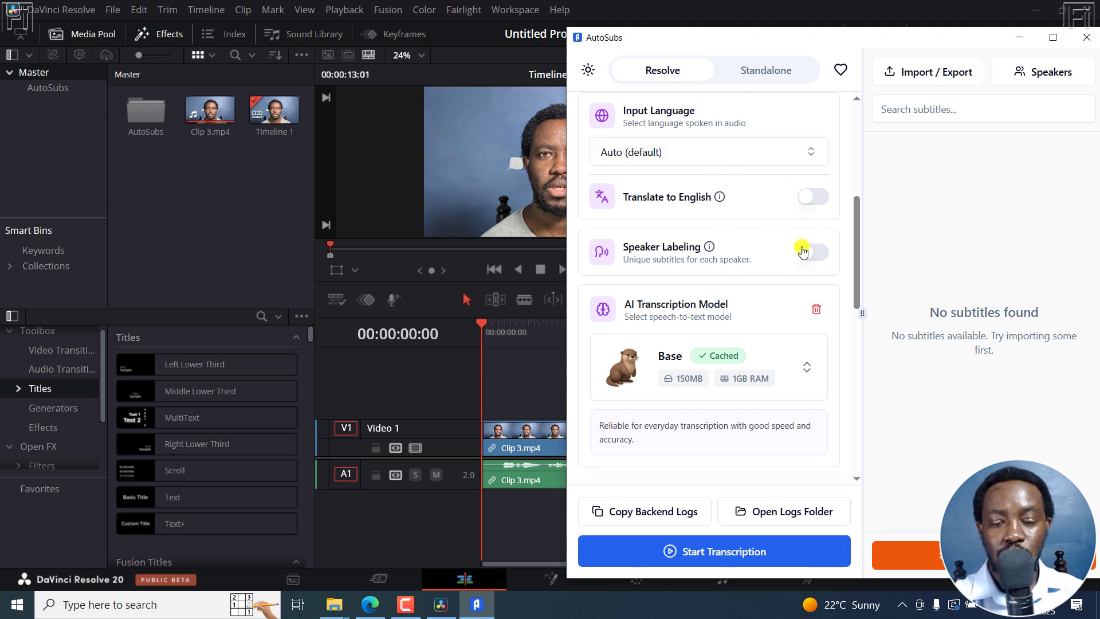
{"action": "scroll", "scroll_direction": "down", "scroll_amount": 3}
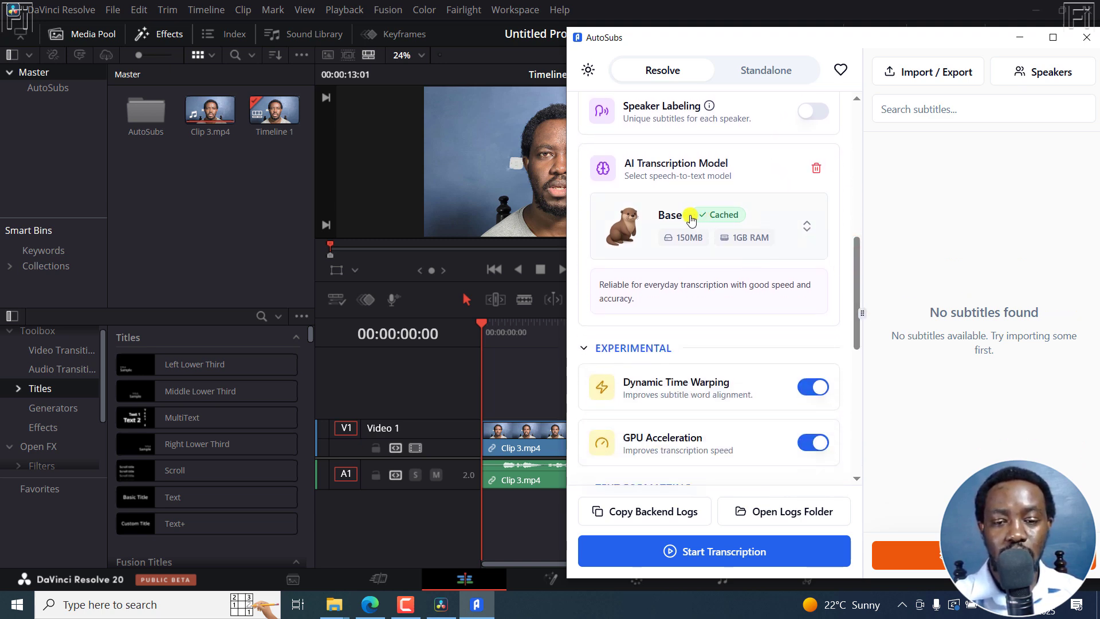
{"action": "left_click", "coordinate": [805, 225]}
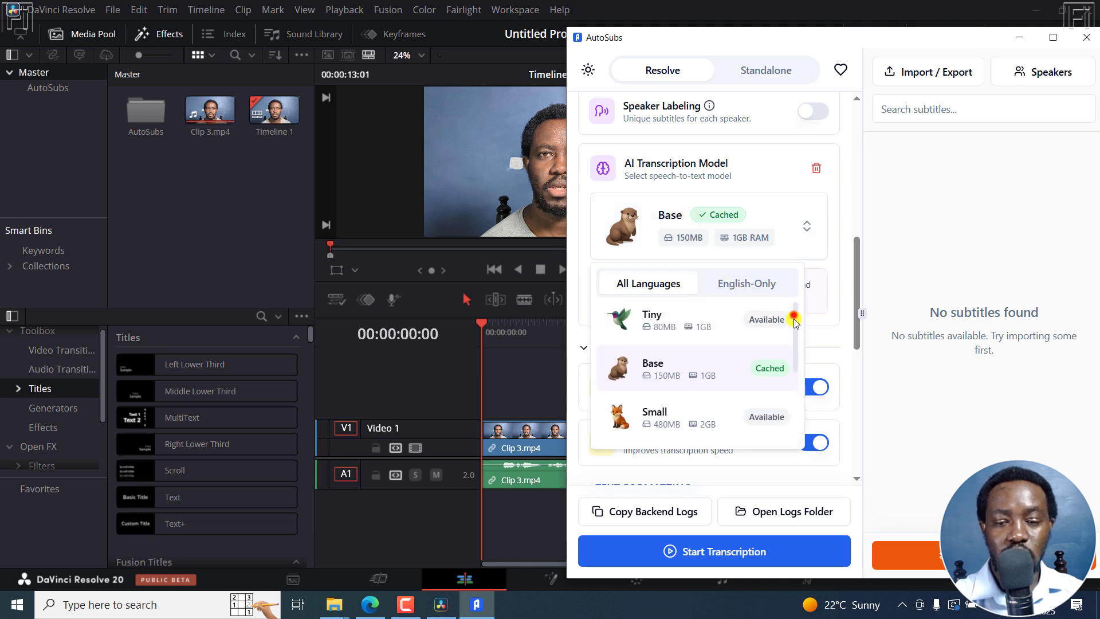
{"action": "scroll", "scroll_direction": "down", "scroll_amount": 3}
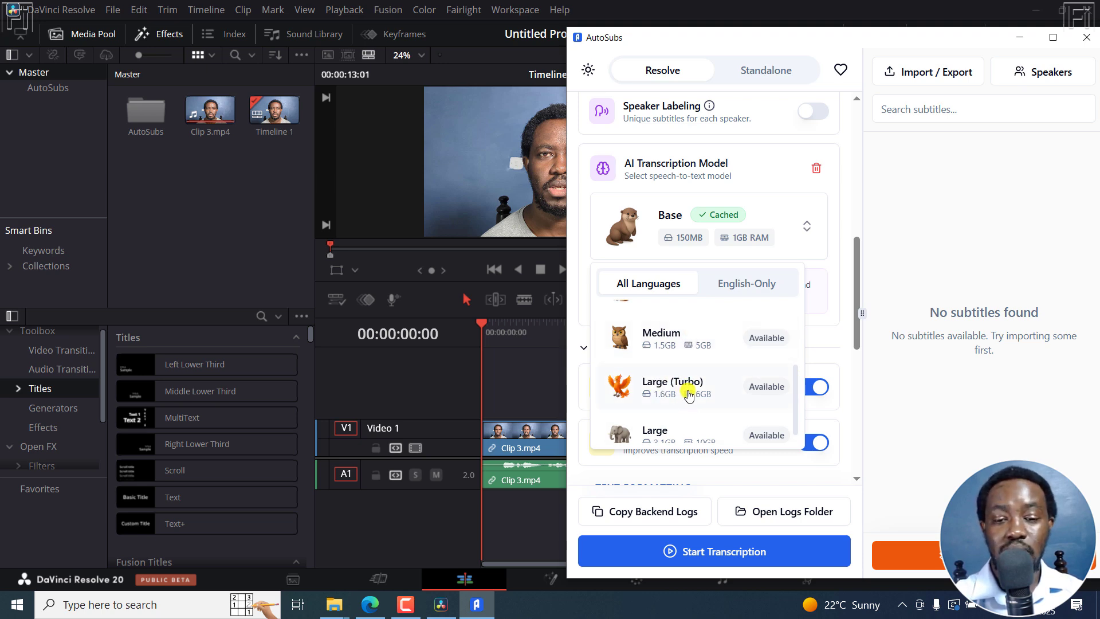
{"action": "mouse_move", "coordinate": [803, 316]}
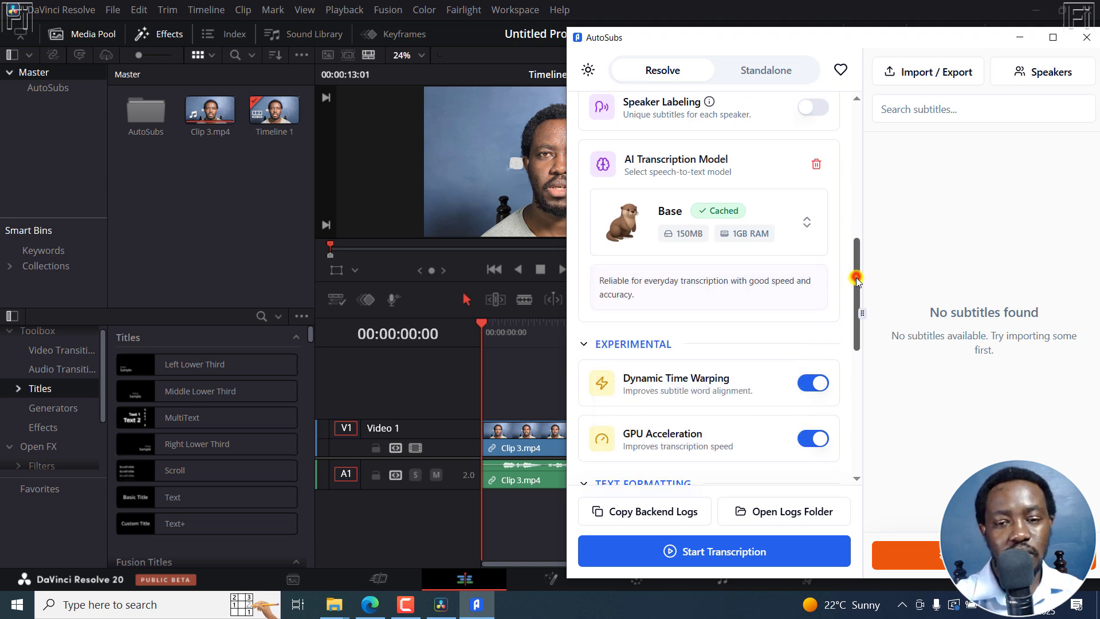
{"action": "scroll", "scroll_direction": "down", "scroll_amount": 3}
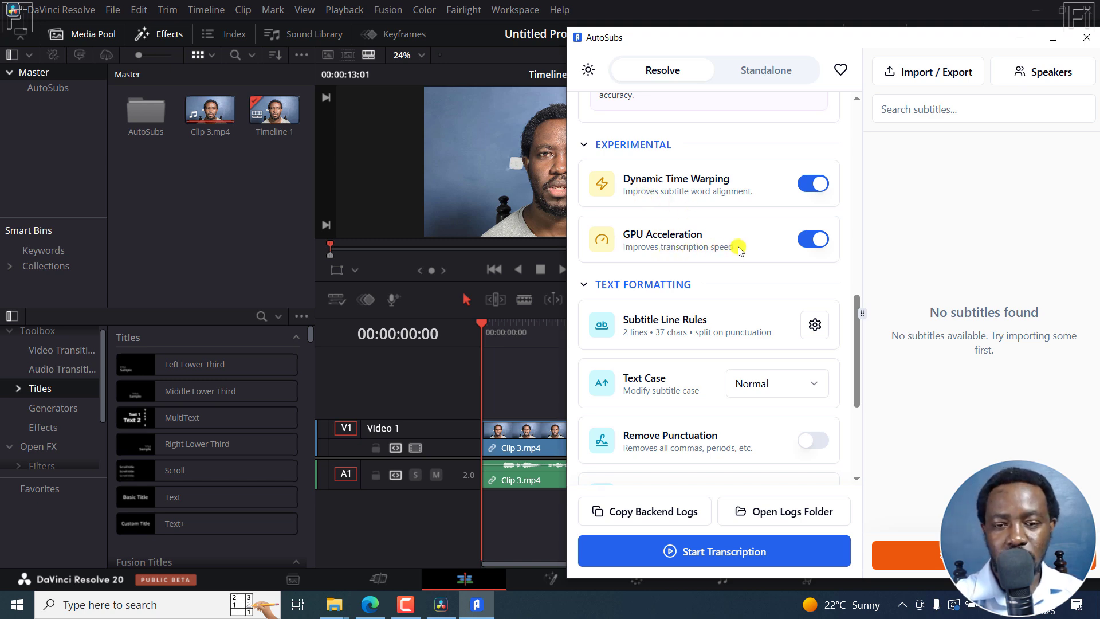
{"action": "mouse_move", "coordinate": [704, 361]}
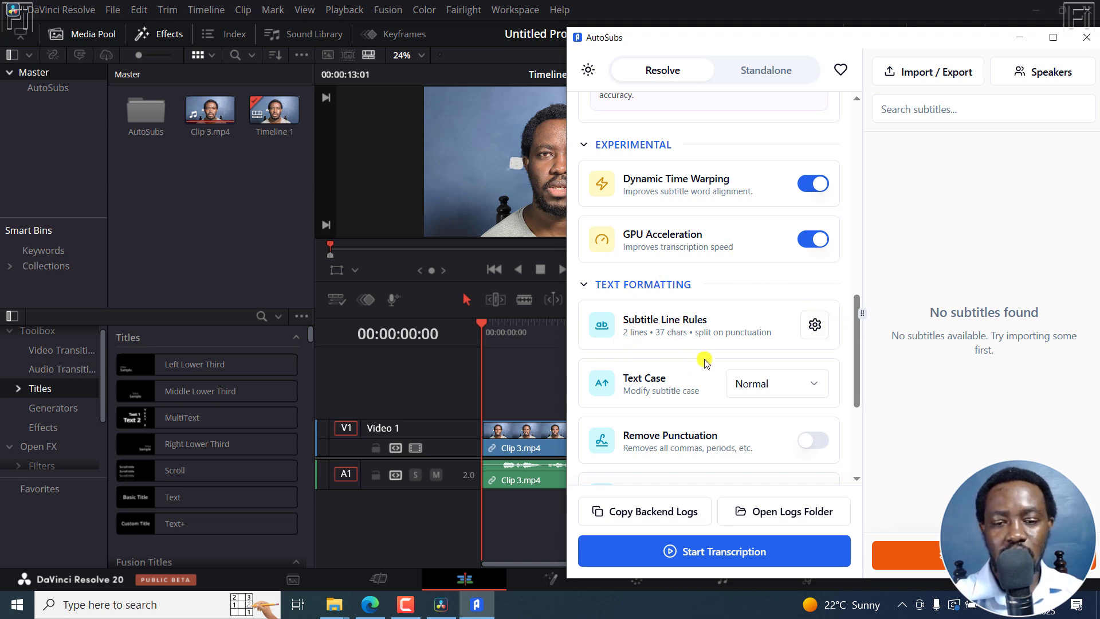
{"action": "mouse_move", "coordinate": [704, 391]}
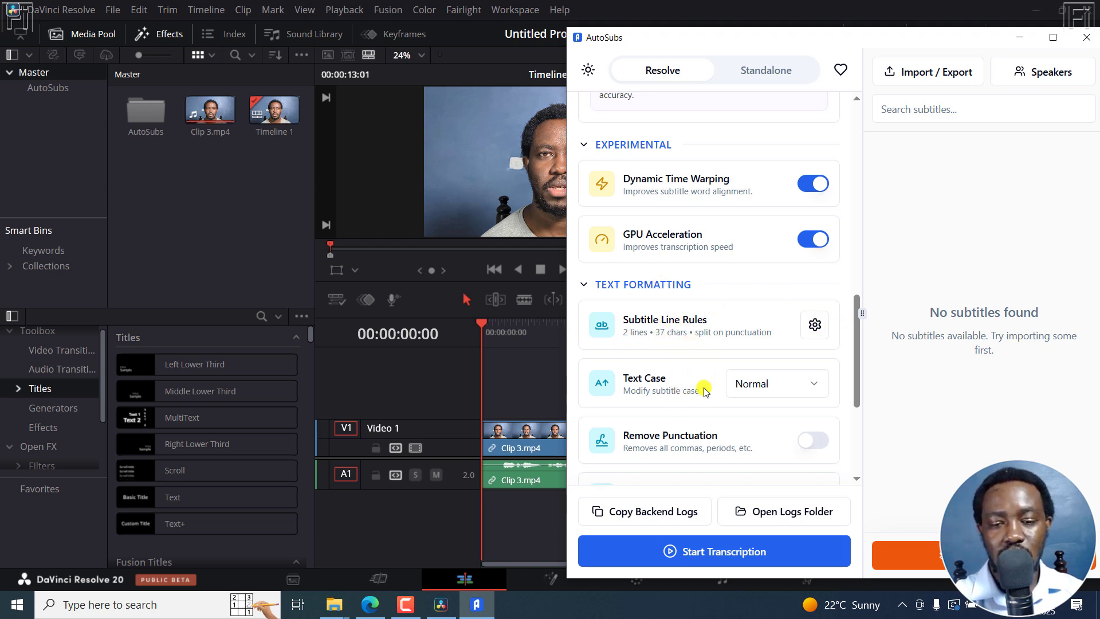
{"action": "scroll", "scroll_direction": "down", "scroll_amount": 3}
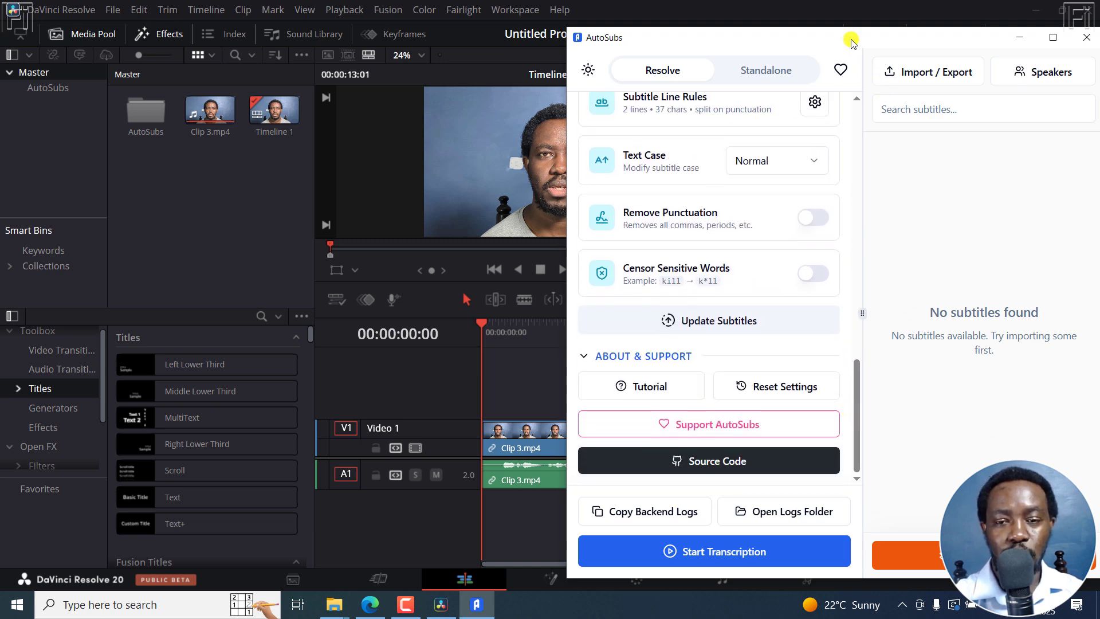
{"action": "scroll", "scroll_direction": "up", "scroll_amount": 3}
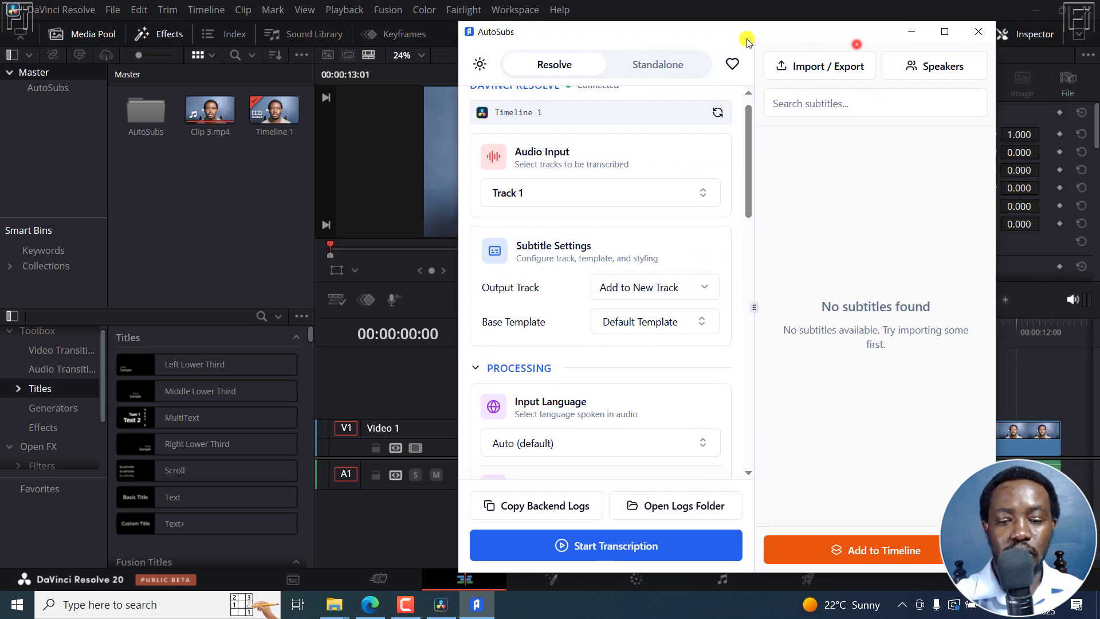
Start transcription of the timeline audio and choose Continue Editing when it completes
{"action": "left_click", "coordinate": [605, 545]}
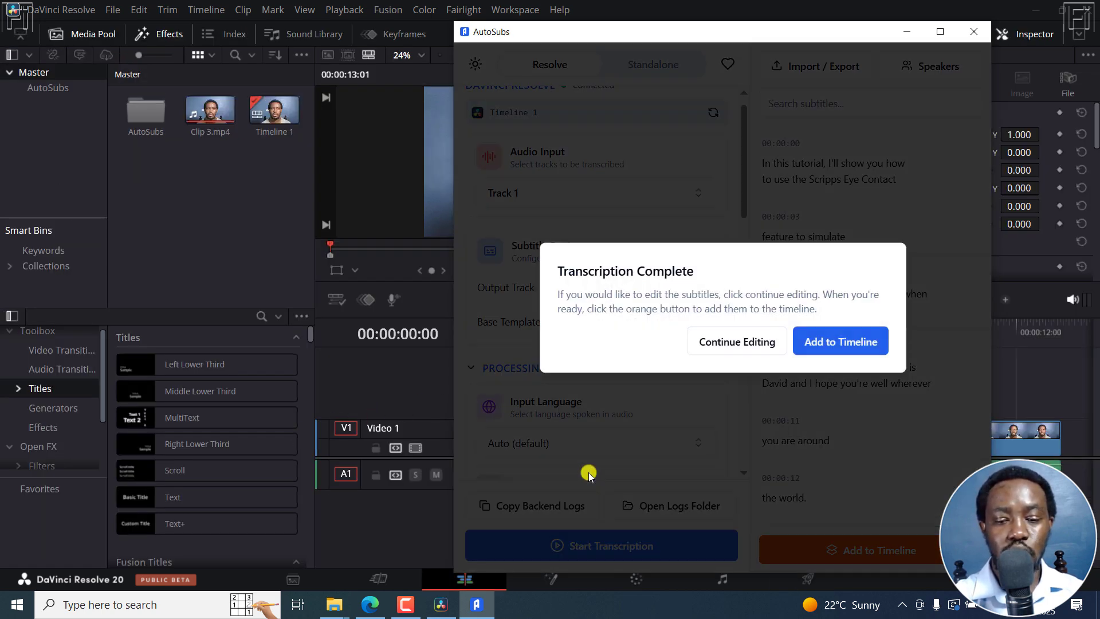
{"action": "mouse_move", "coordinate": [621, 292]}
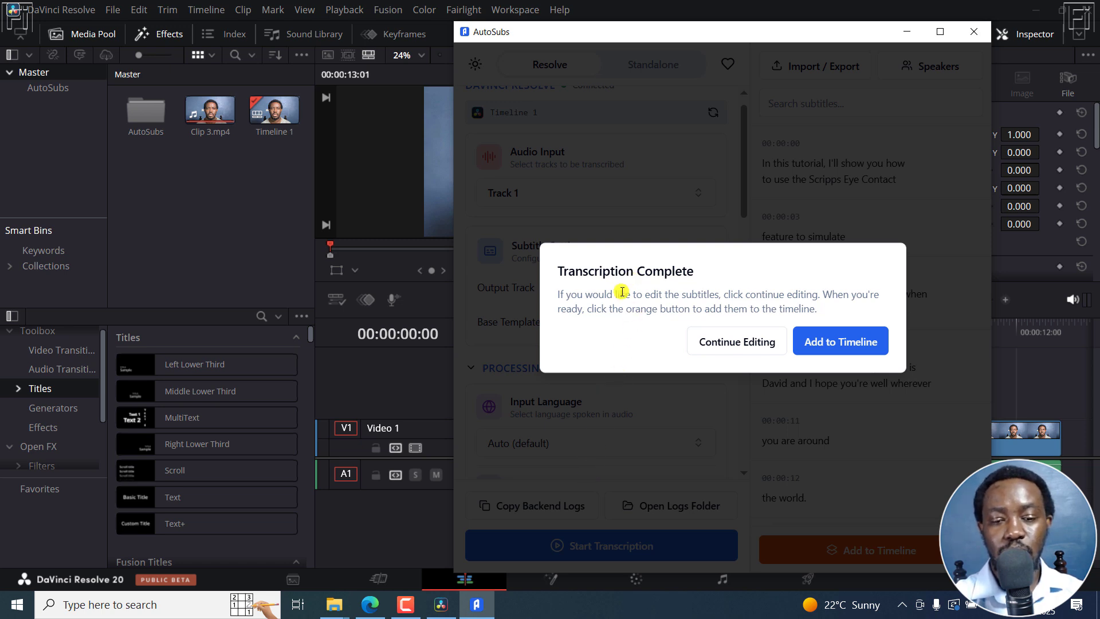
{"action": "mouse_move", "coordinate": [758, 294]}
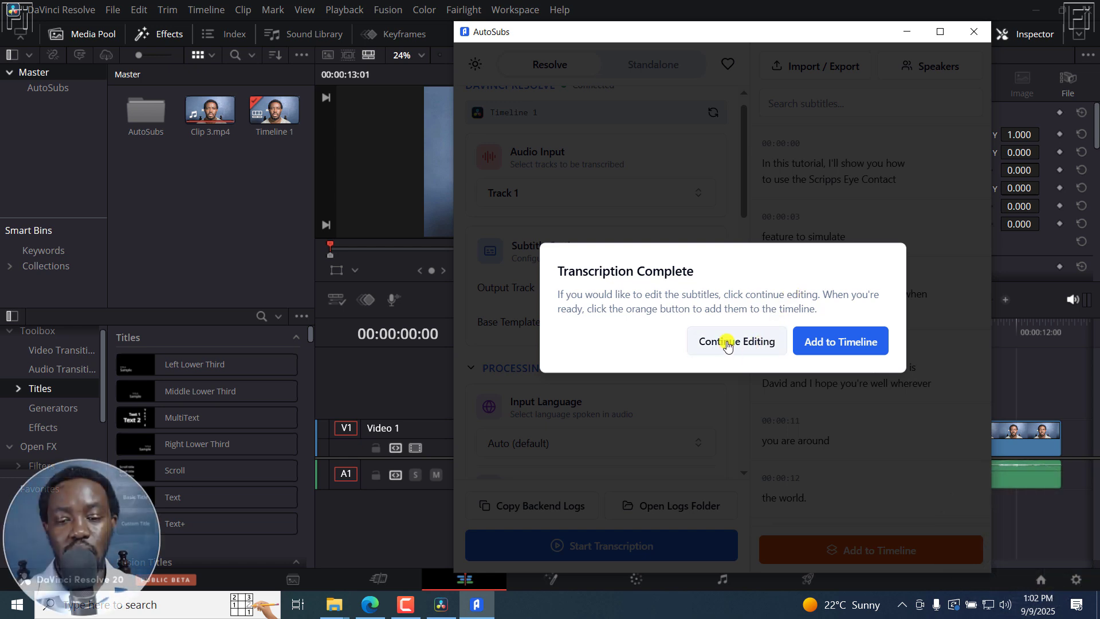
{"action": "left_click", "coordinate": [737, 341]}
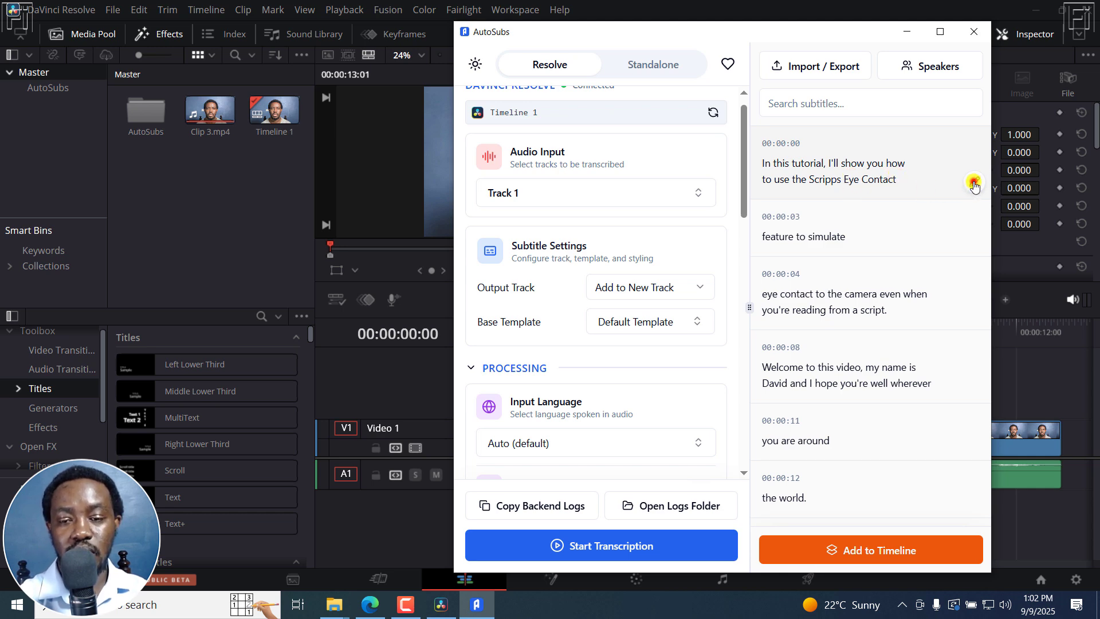
Edit the first subtitle, changing 'Scripps' to 'Descript's', and save the change
{"action": "left_click", "coordinate": [973, 185]}
{"action": "type", "text": "Descr"}
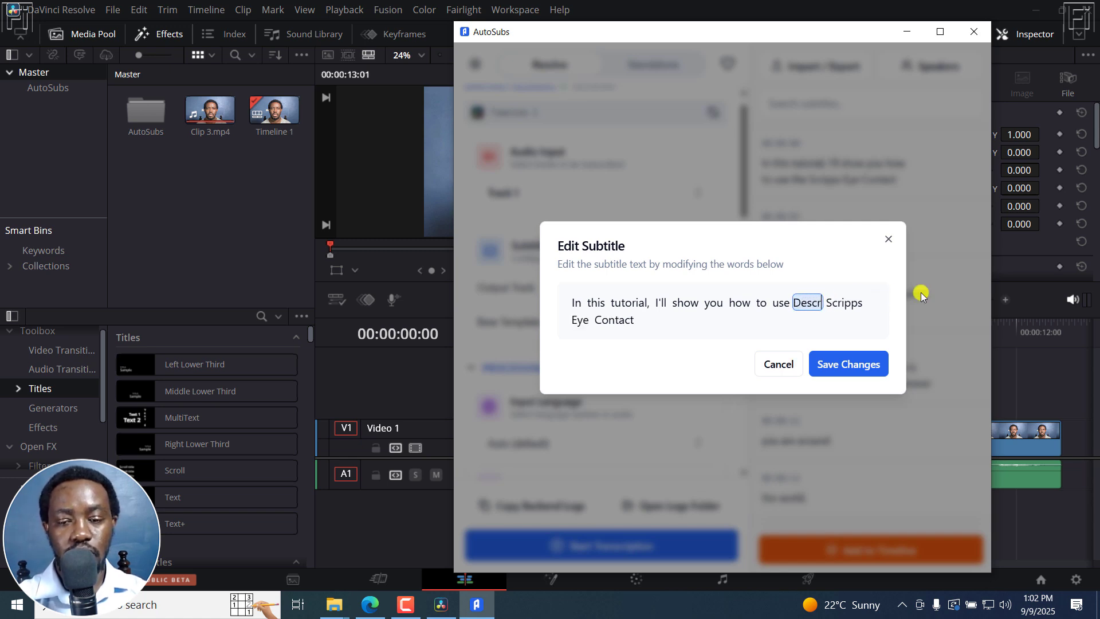
{"action": "type", "text": "ipt"}
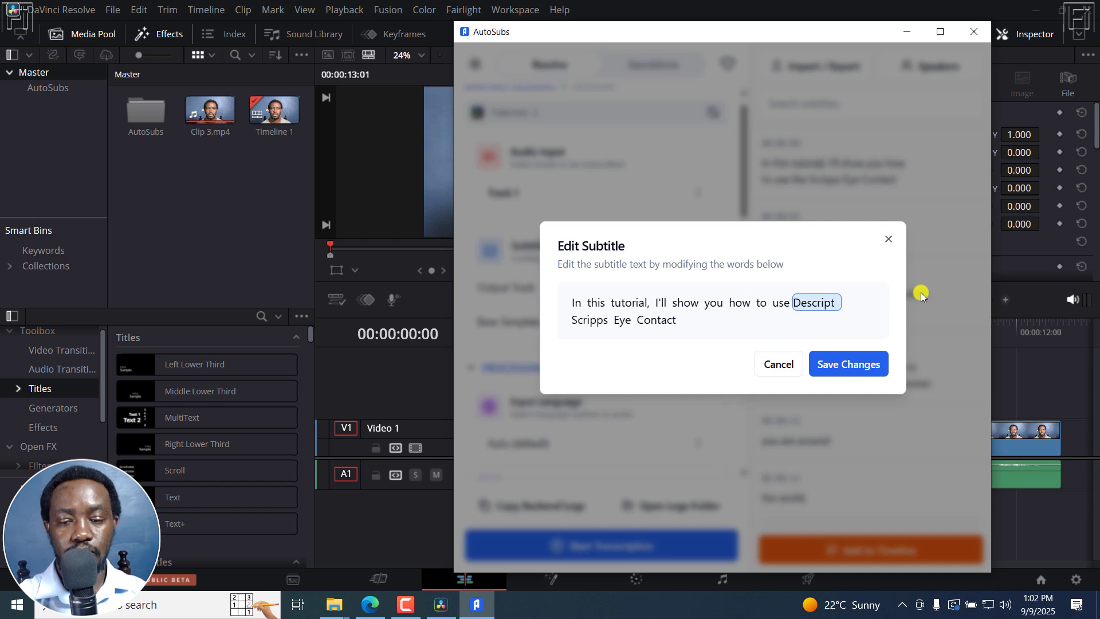
{"action": "type", "text": "'s"}
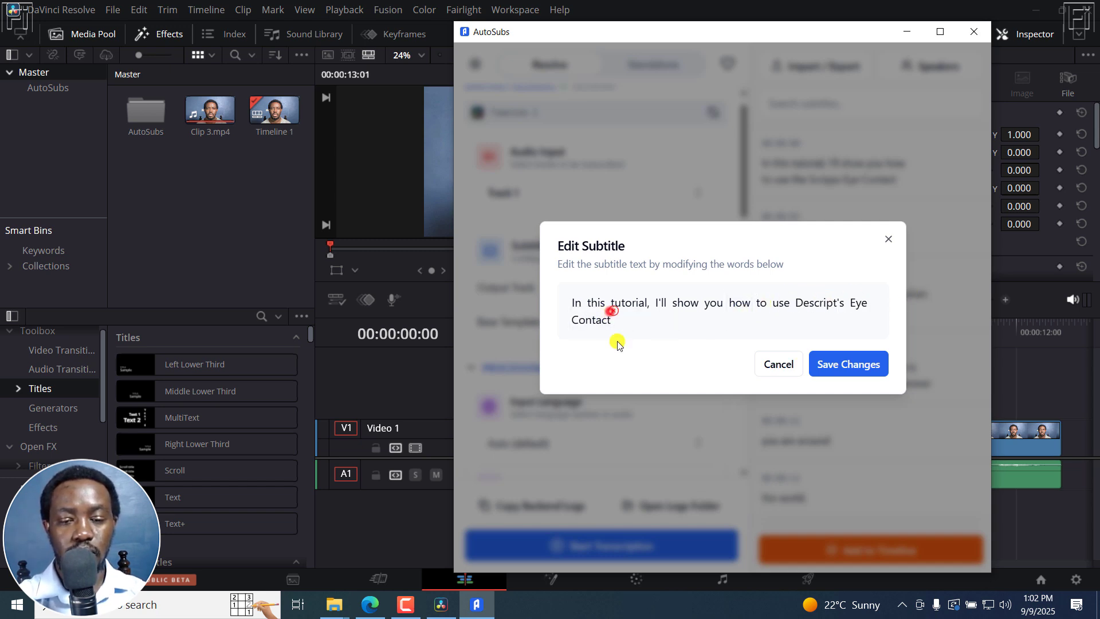
{"action": "mouse_move", "coordinate": [847, 364]}
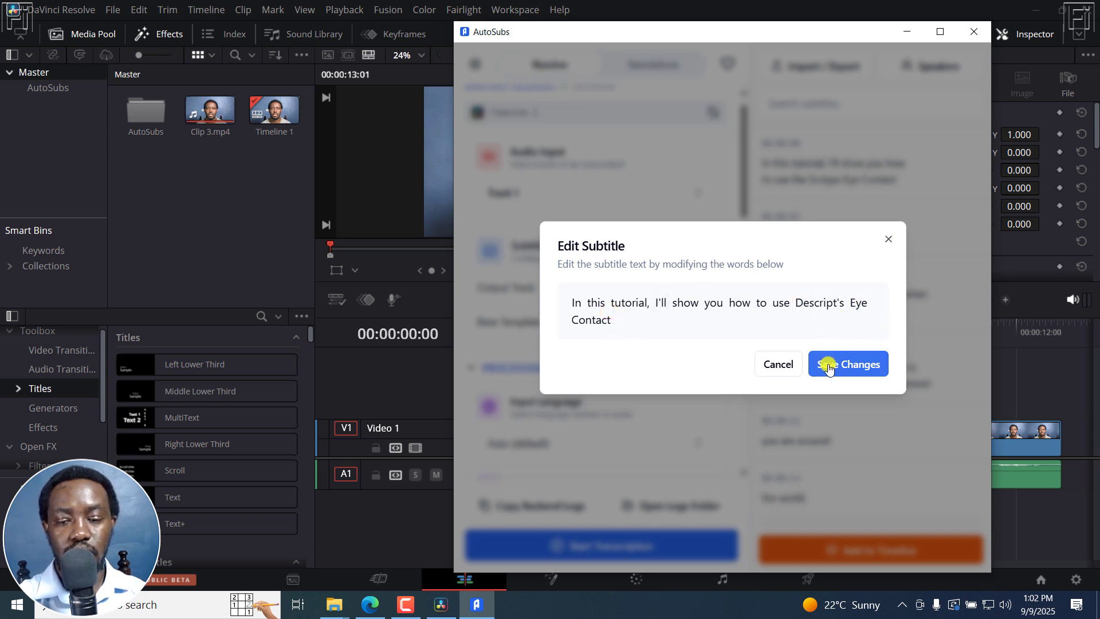
{"action": "left_click", "coordinate": [847, 364]}
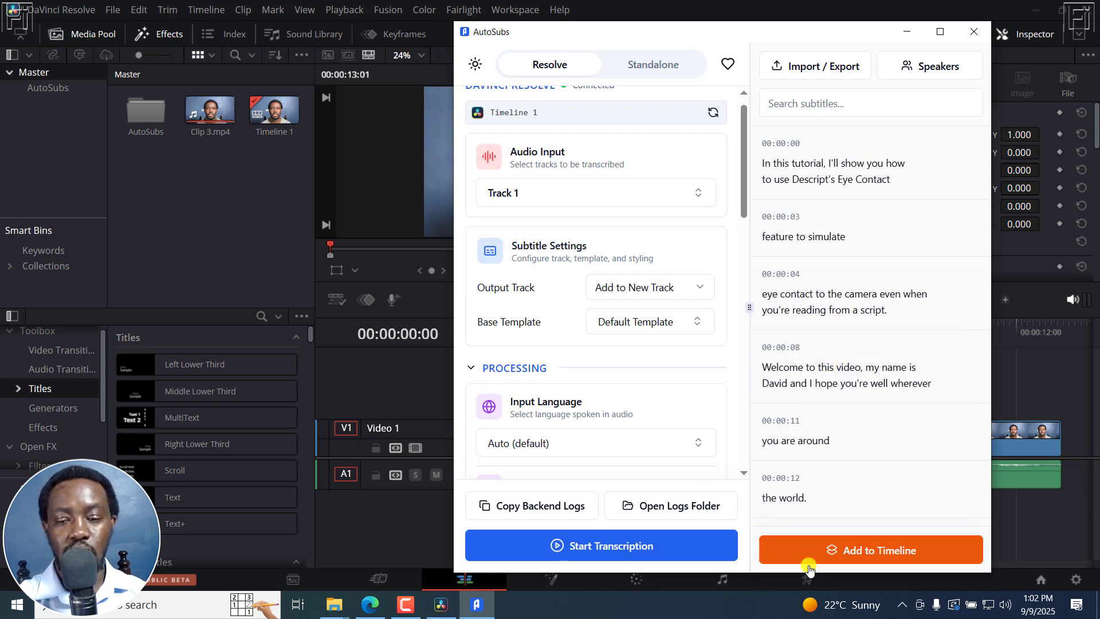
{"action": "mouse_move", "coordinate": [664, 35]}
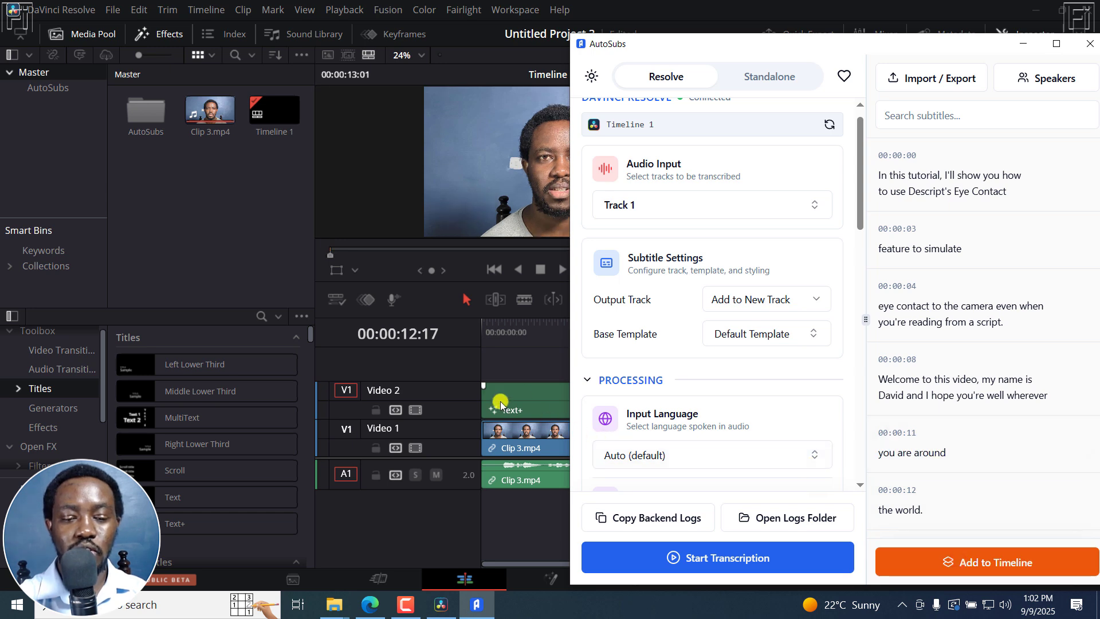
{"action": "mouse_move", "coordinate": [541, 400]}
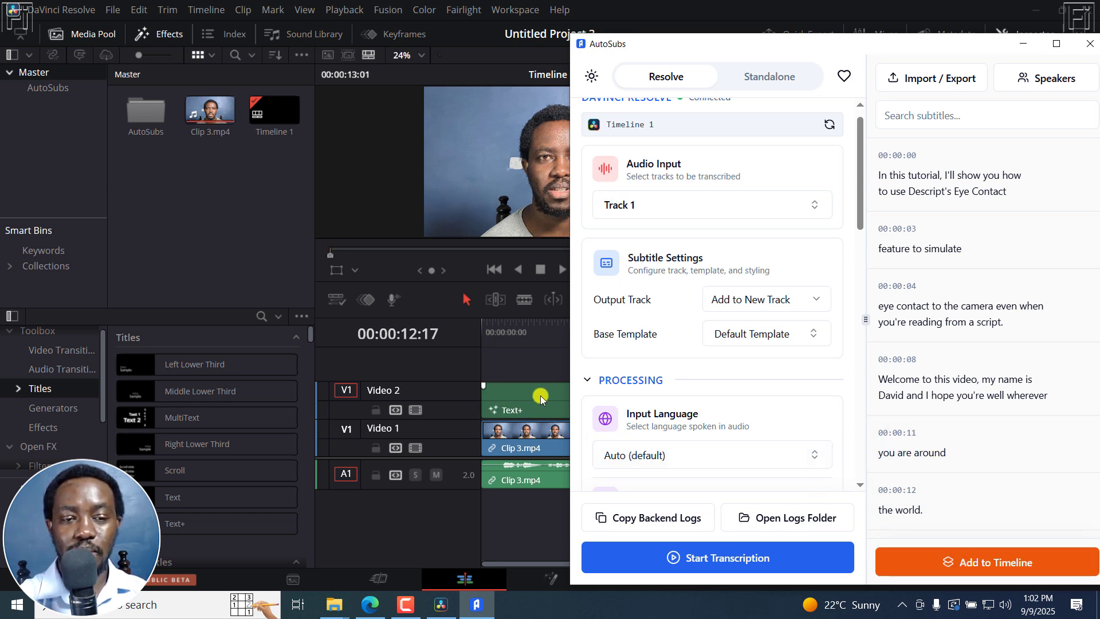
{"action": "mouse_move", "coordinate": [1024, 48]}
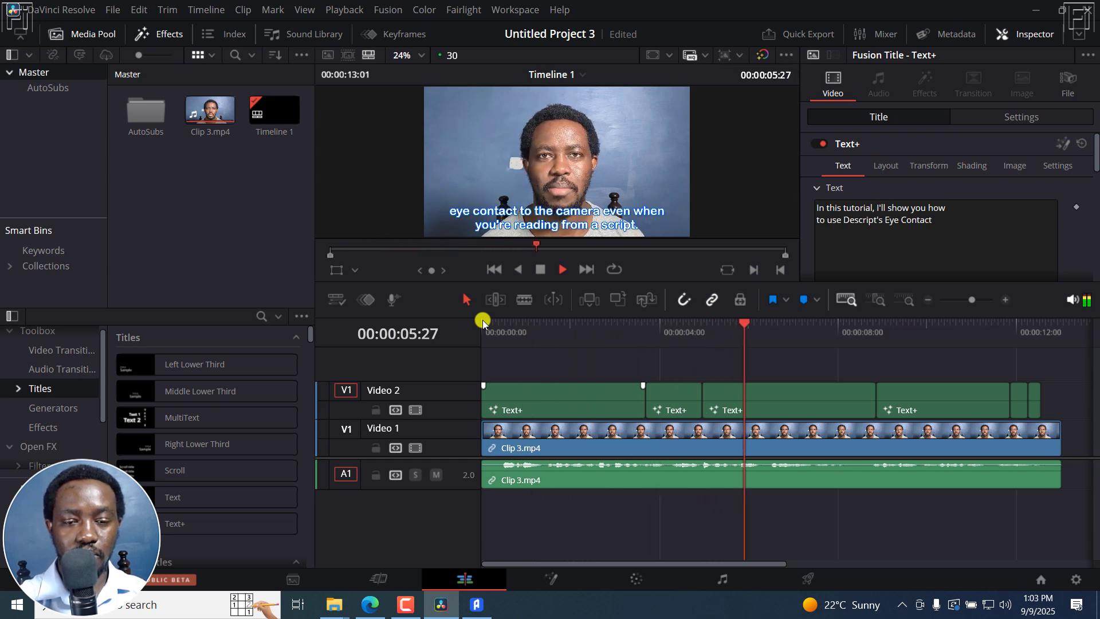
Deselect the new subtitle clips on Video 2 and view the AutoSubs bin's contents
{"action": "left_click", "coordinate": [833, 332]}
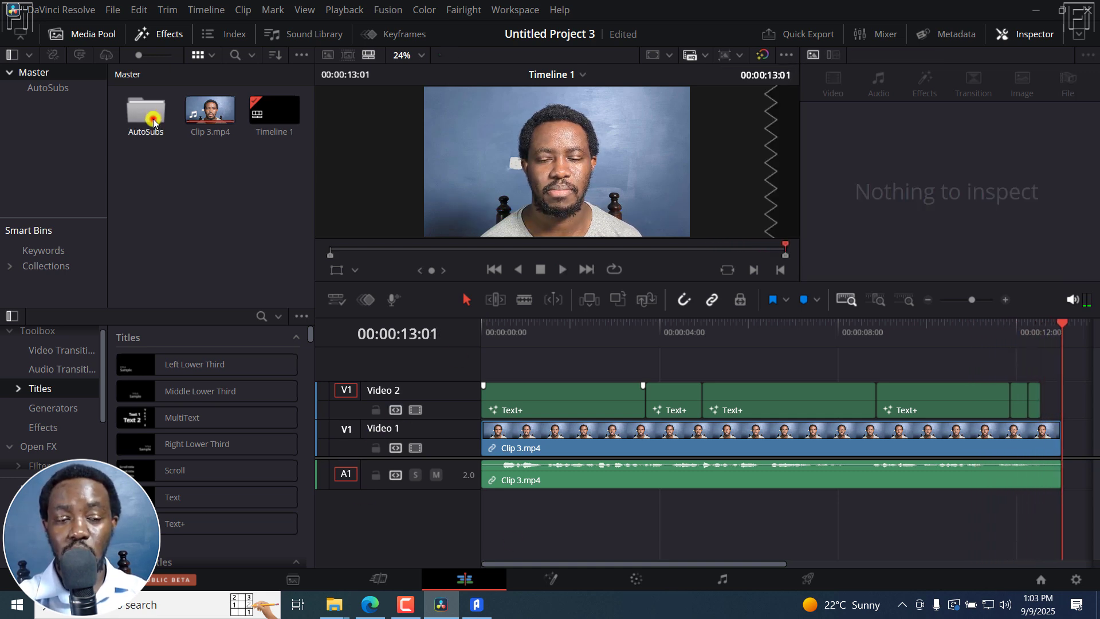
{"action": "double_click", "coordinate": [146, 112]}
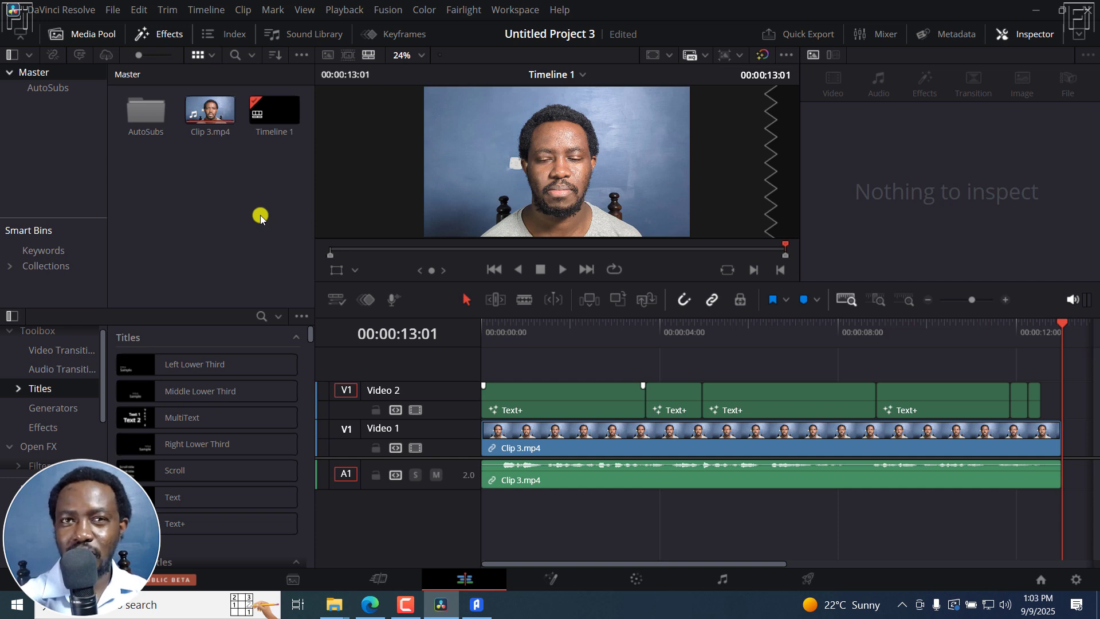
Select the first Text+ subtitle clip and review its Inspector Text settings, including Tab Spacing
{"action": "left_click", "coordinate": [532, 323]}
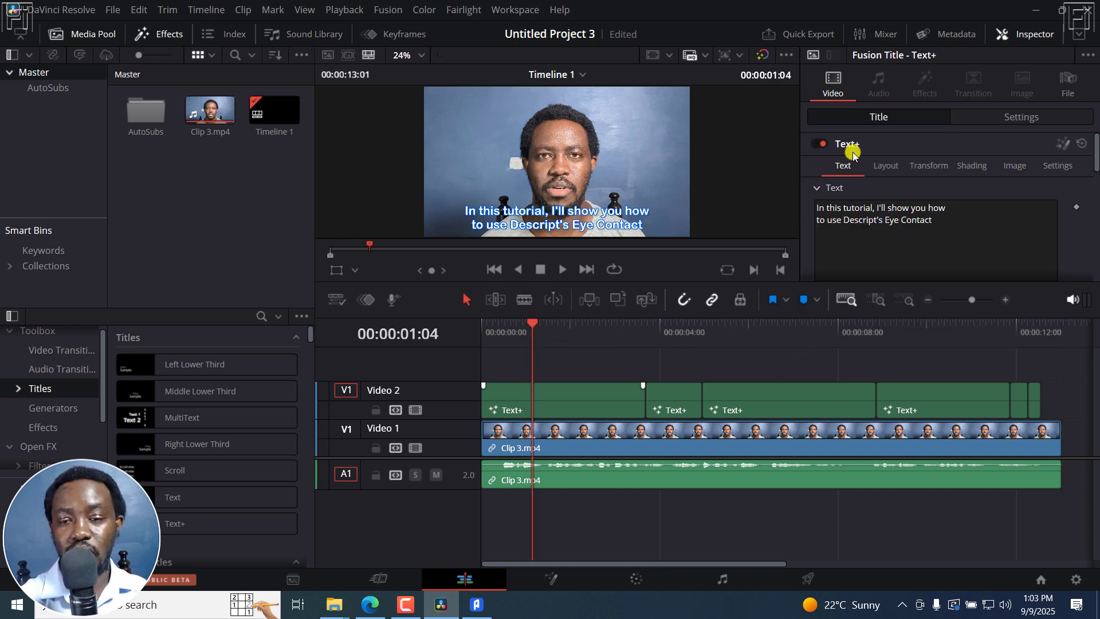
{"action": "mouse_move", "coordinate": [1090, 149]}
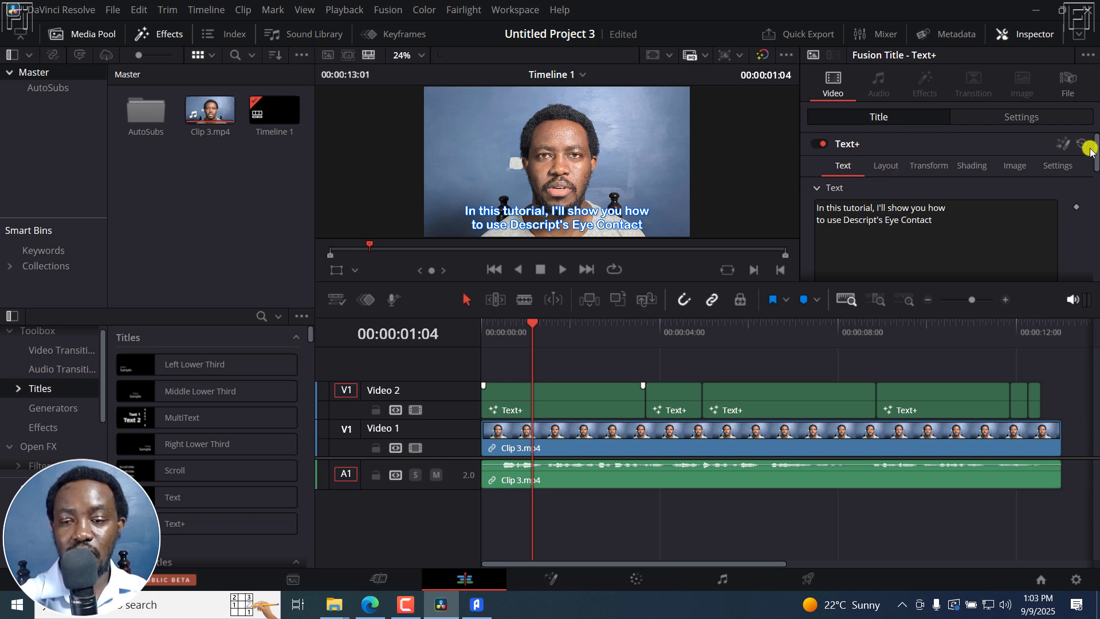
{"action": "scroll", "scroll_direction": "down", "scroll_amount": 3}
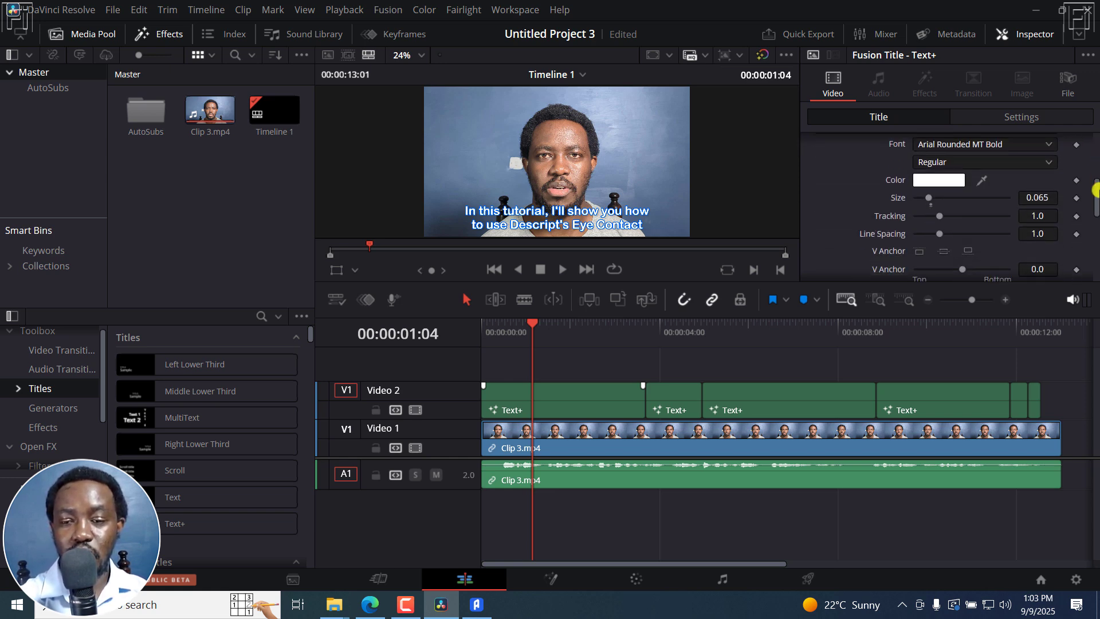
{"action": "scroll", "scroll_direction": "down", "scroll_amount": 3}
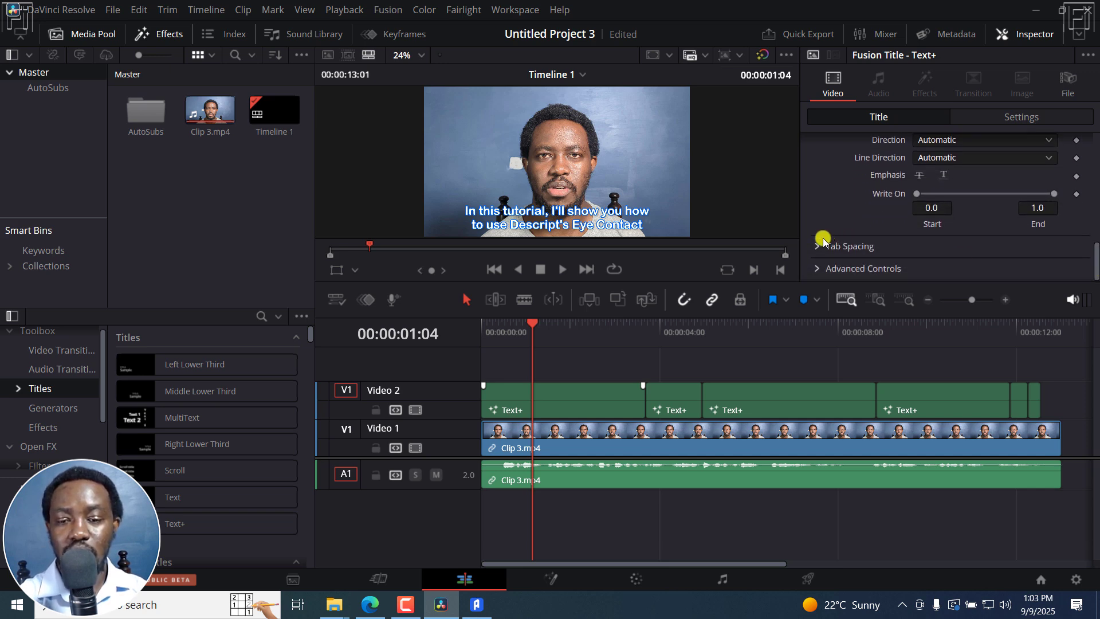
{"action": "left_click", "coordinate": [817, 246]}
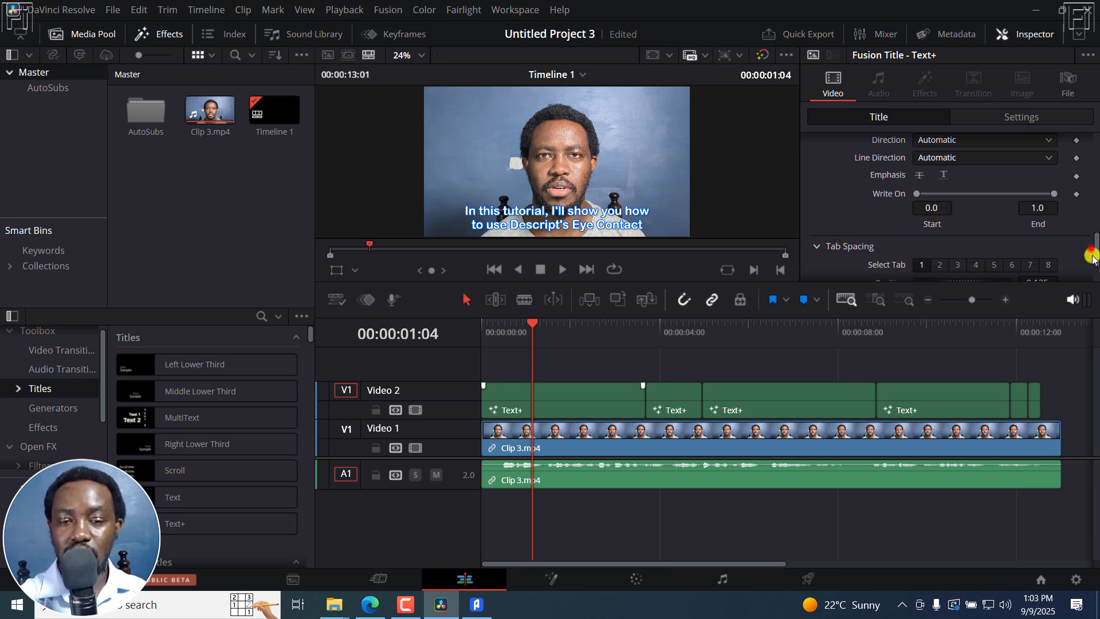
{"action": "scroll", "scroll_direction": "down", "scroll_amount": 3}
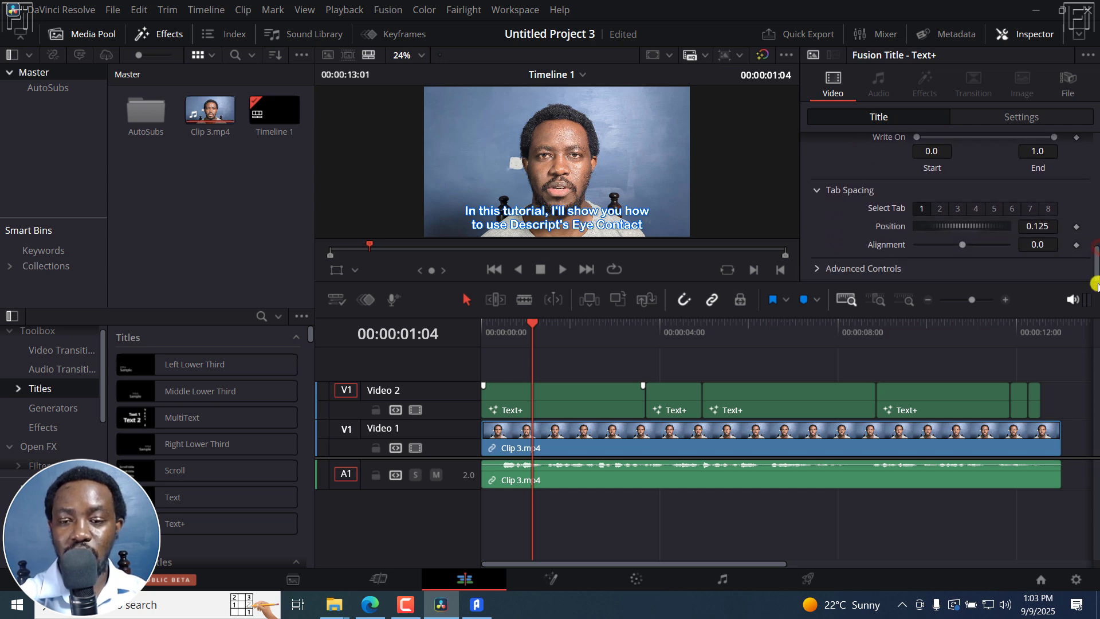
{"action": "scroll", "scroll_direction": "up", "scroll_amount": 3}
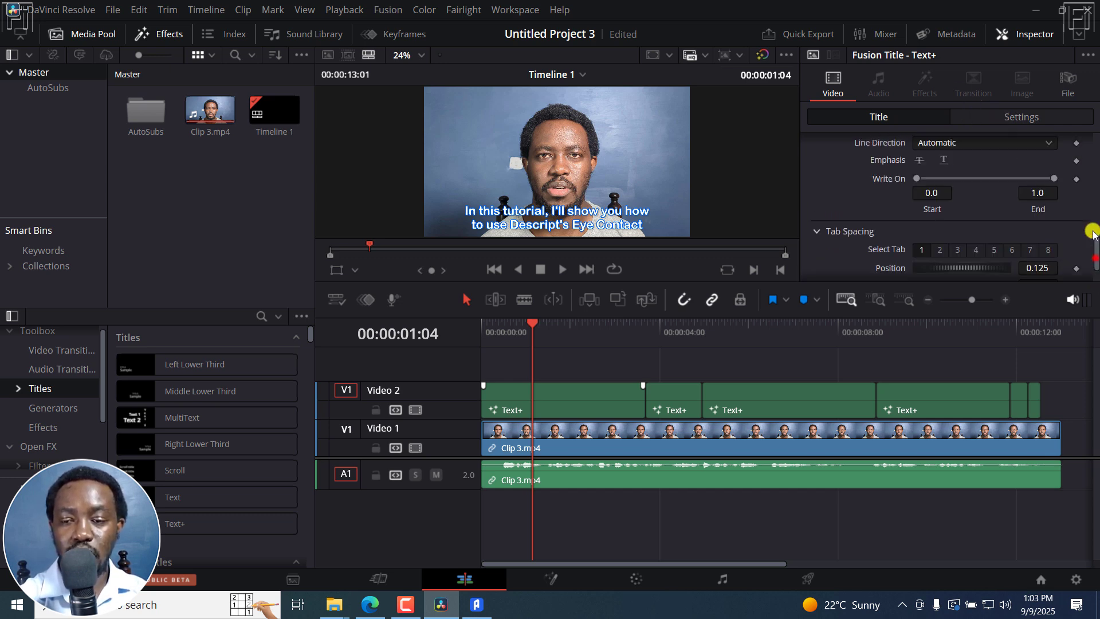
Review the title's Layout settings down to the Background options
{"action": "left_click", "coordinate": [886, 165]}
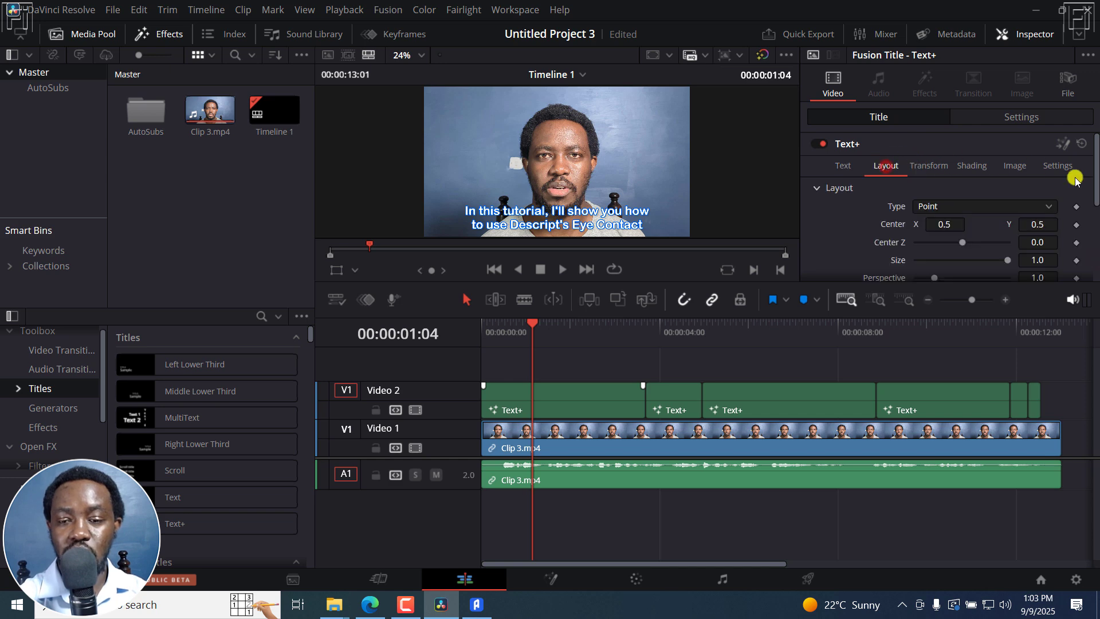
{"action": "scroll", "scroll_direction": "down", "scroll_amount": 3}
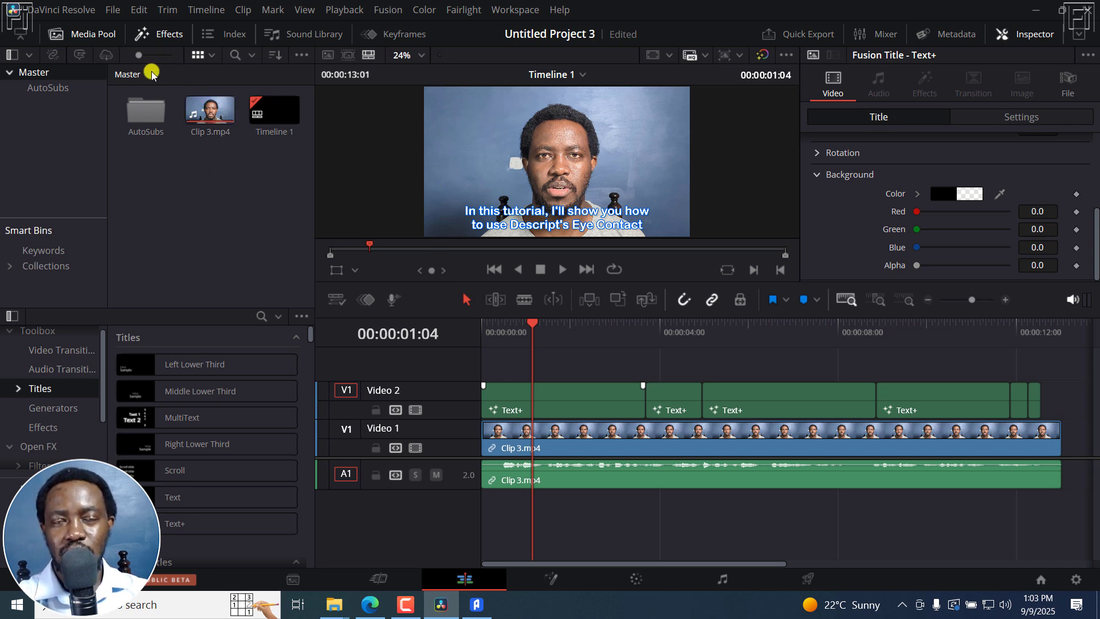
{"action": "mouse_move", "coordinate": [140, 123]}
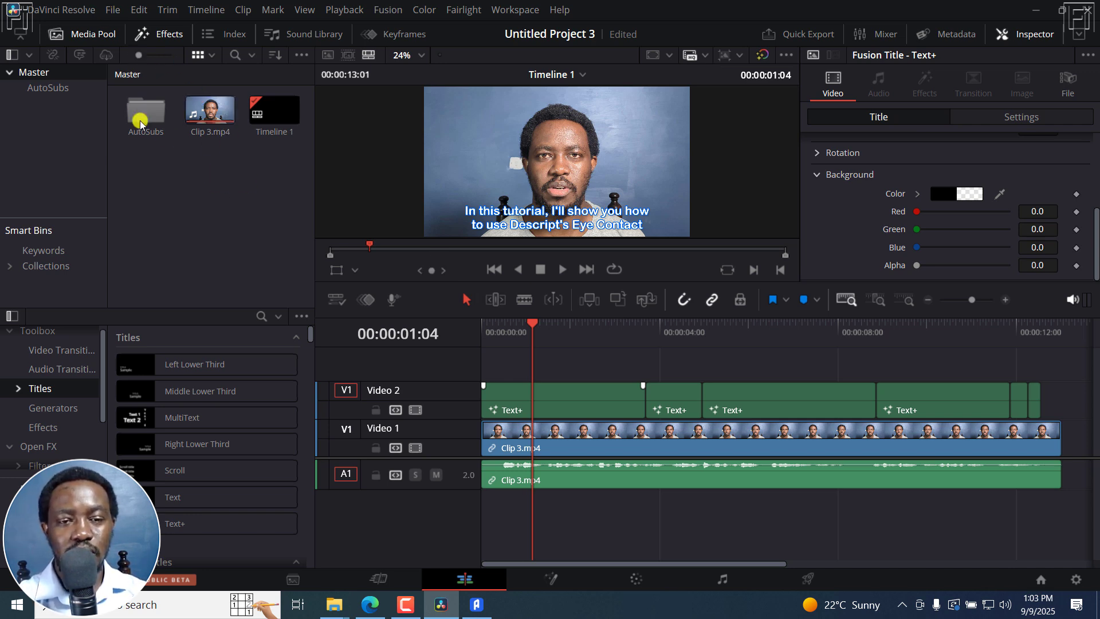
{"action": "mouse_move", "coordinate": [276, 209]}
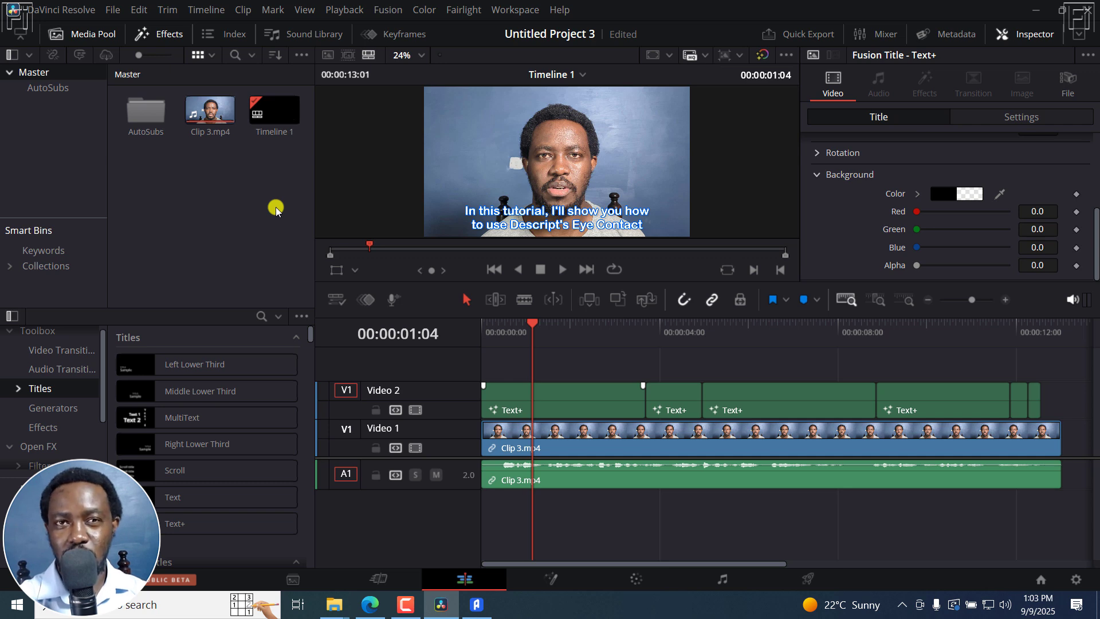